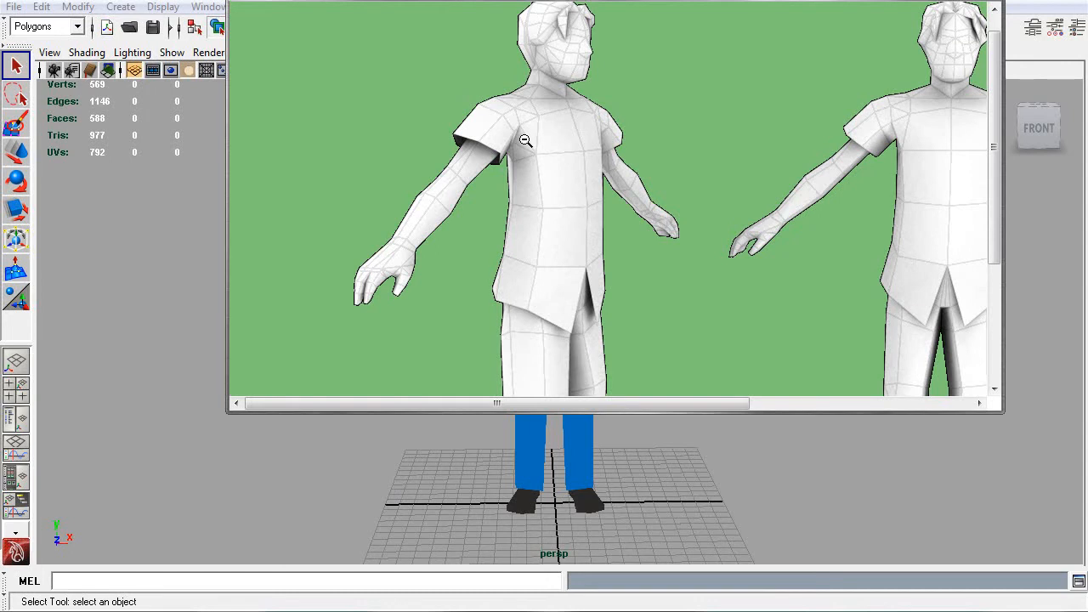
mouse_move(540, 139)
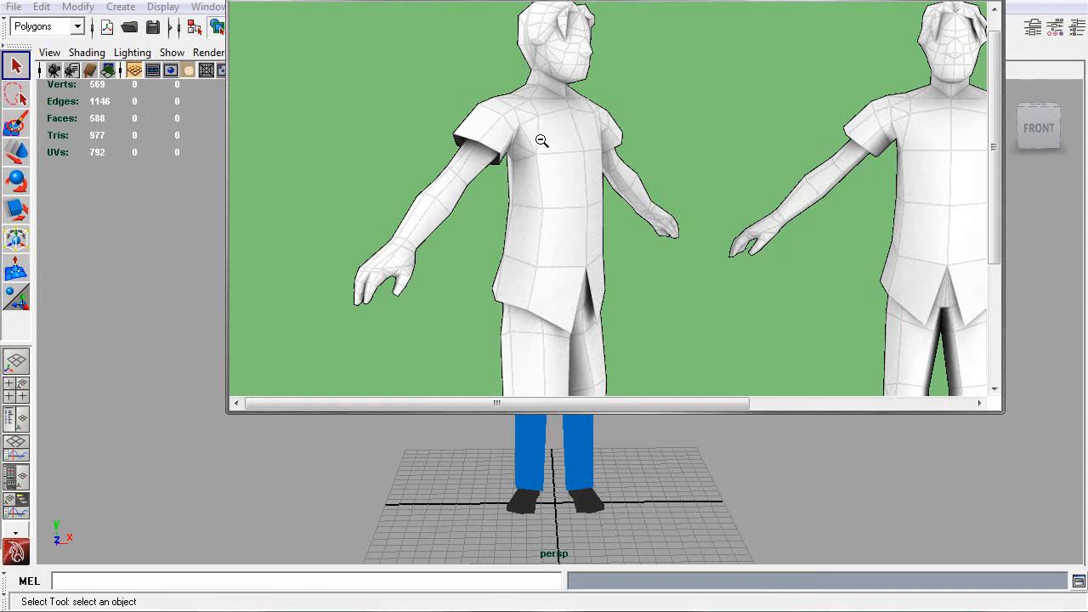
mouse_move(547, 139)
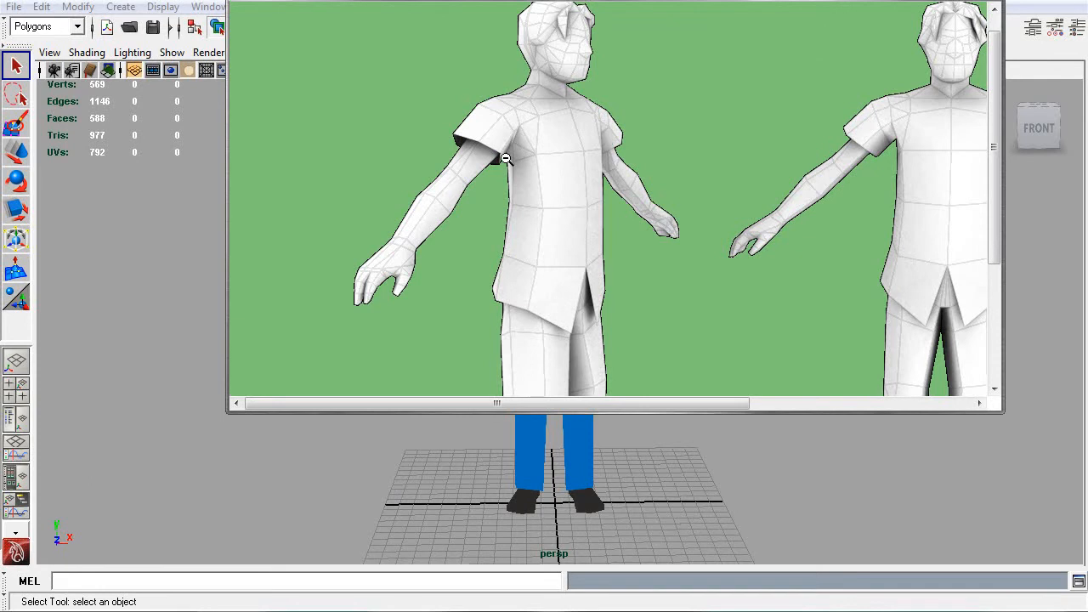
mouse_move(619, 215)
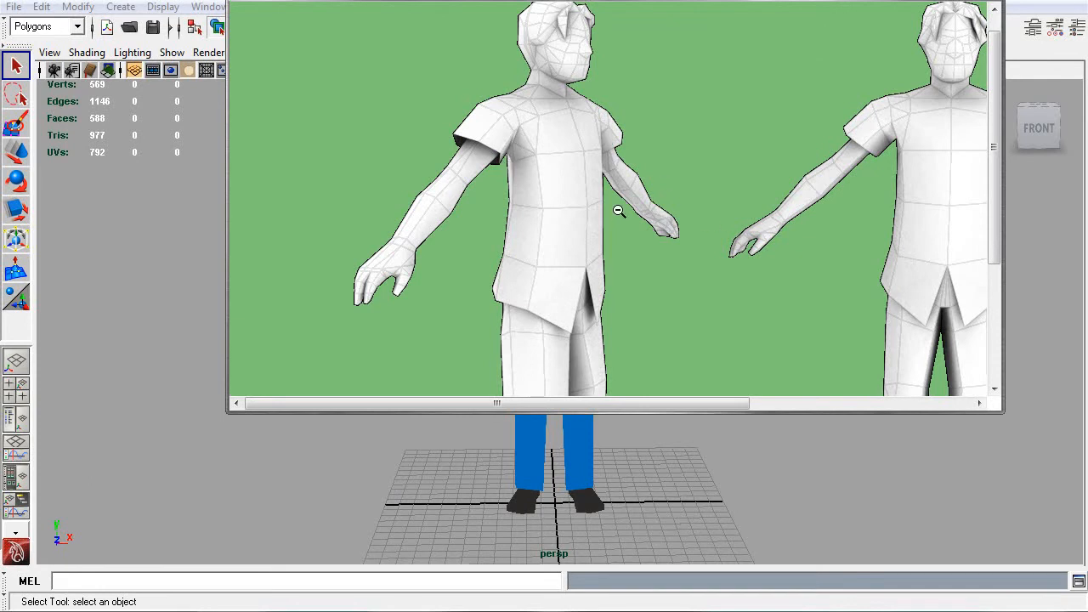
mouse_move(724, 326)
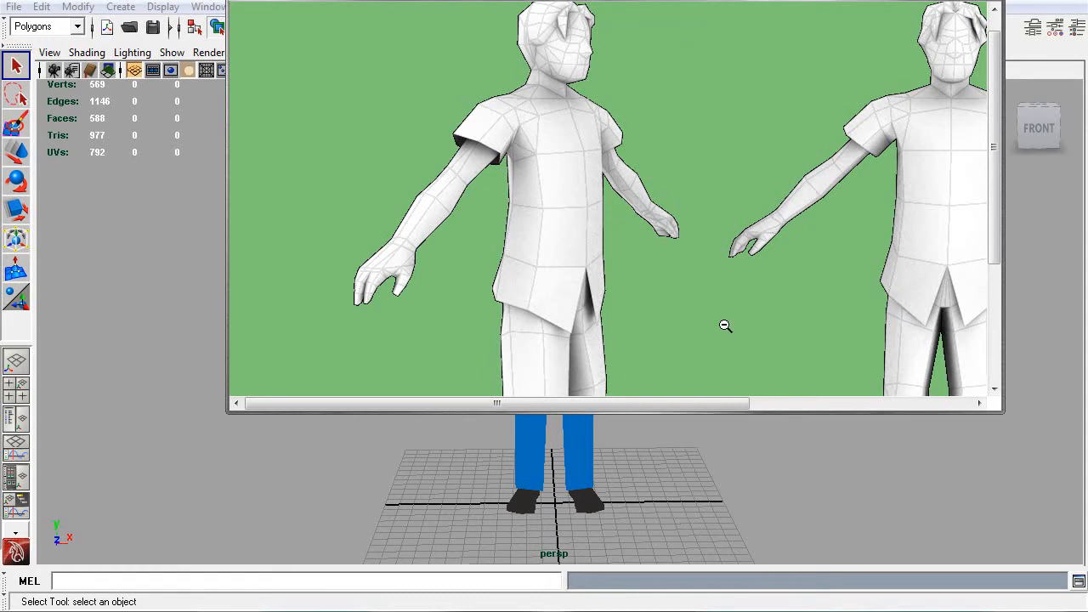
mouse_move(530, 156)
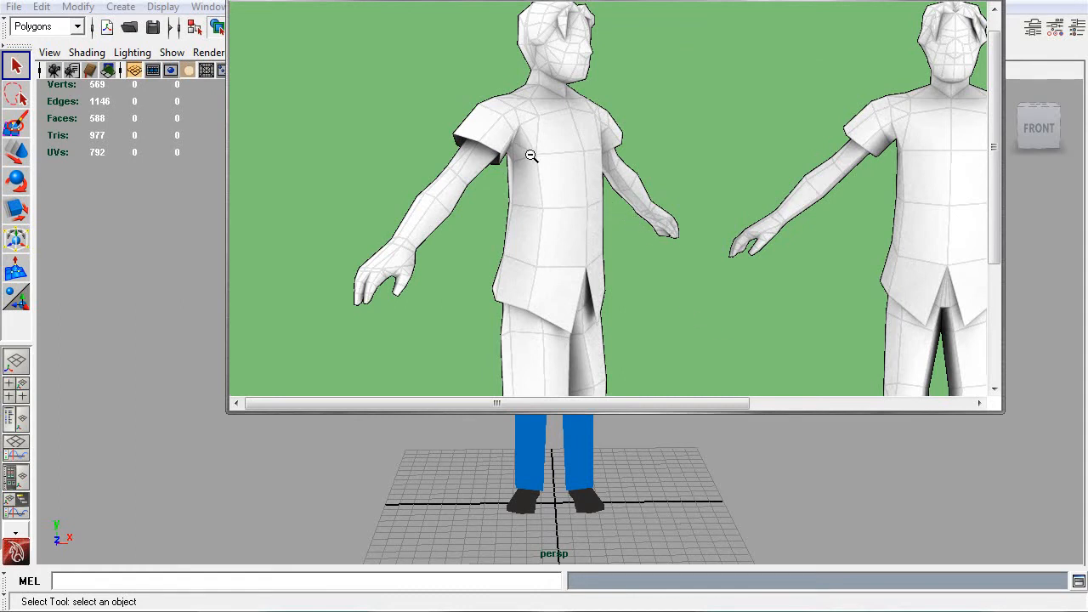
mouse_move(537, 226)
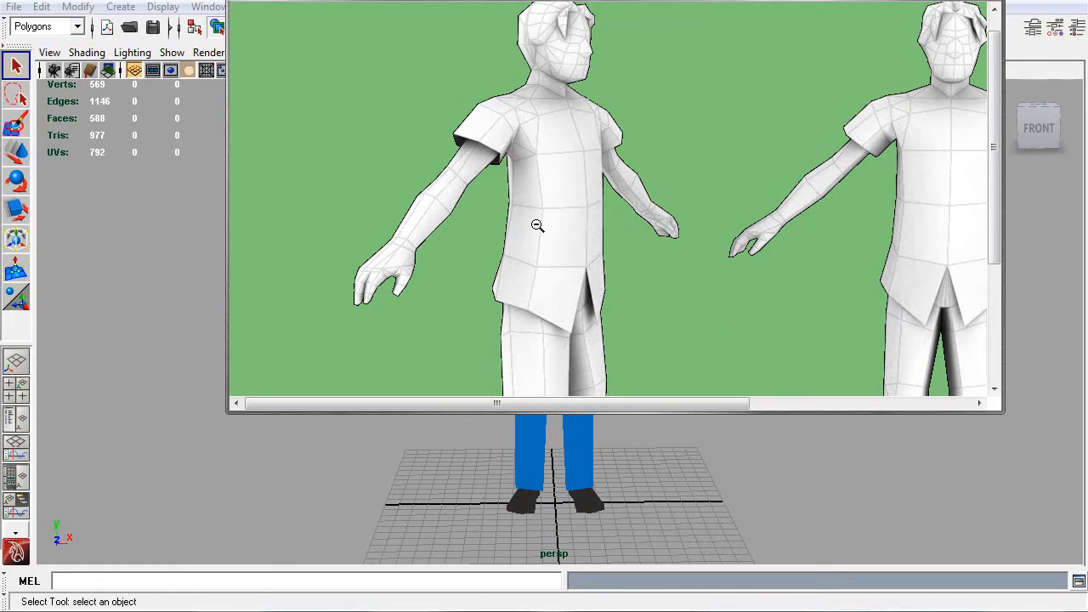
mouse_move(568, 241)
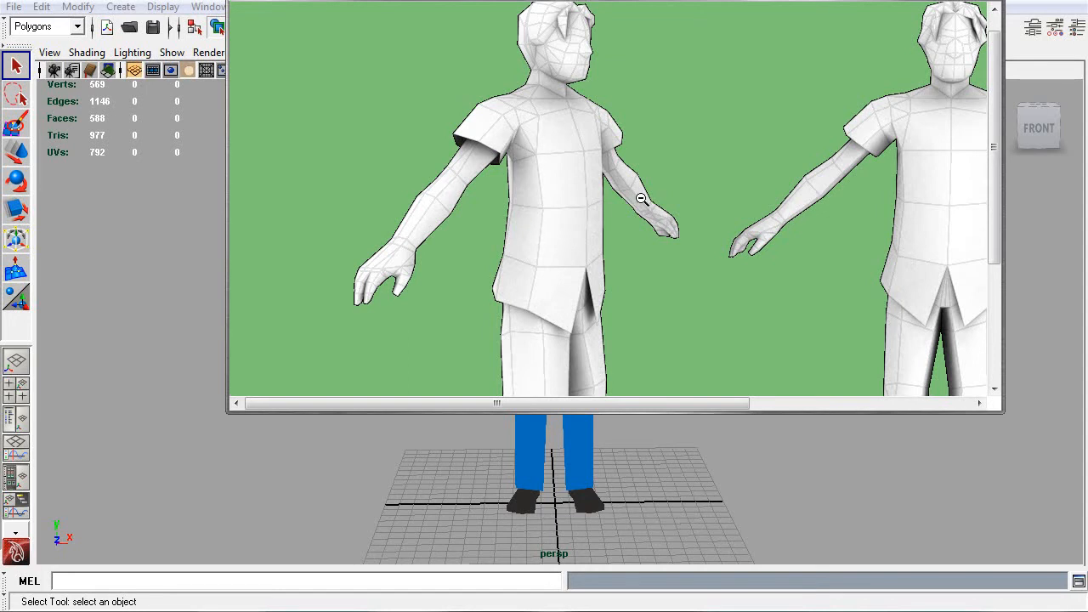
mouse_move(636, 193)
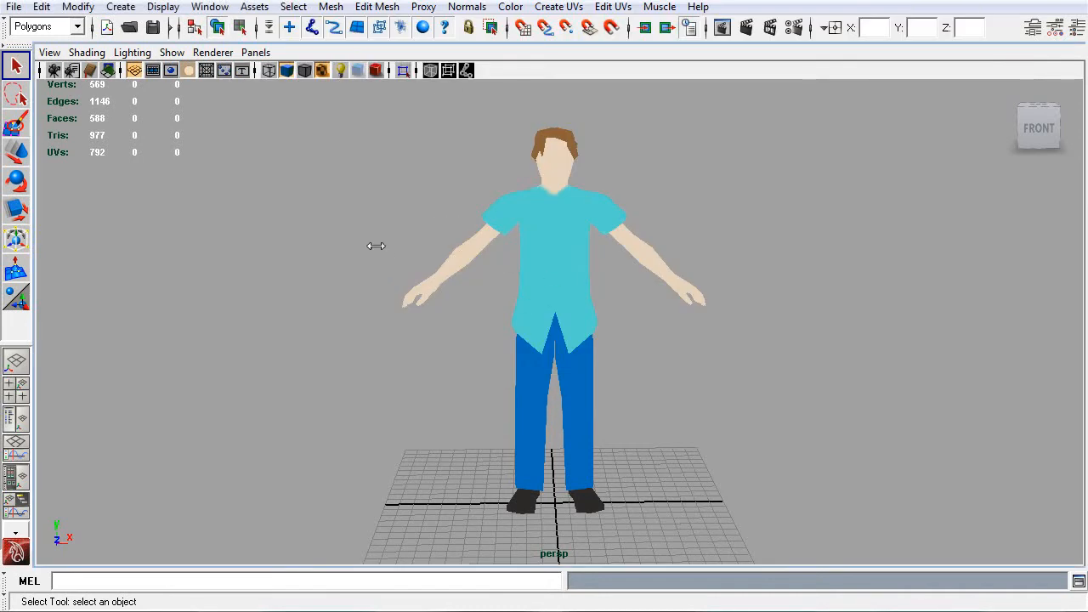
Step: Load the low-poly mesh and bake a first ambient occlusion map in xNormal
drag(378, 245, 819, 476)
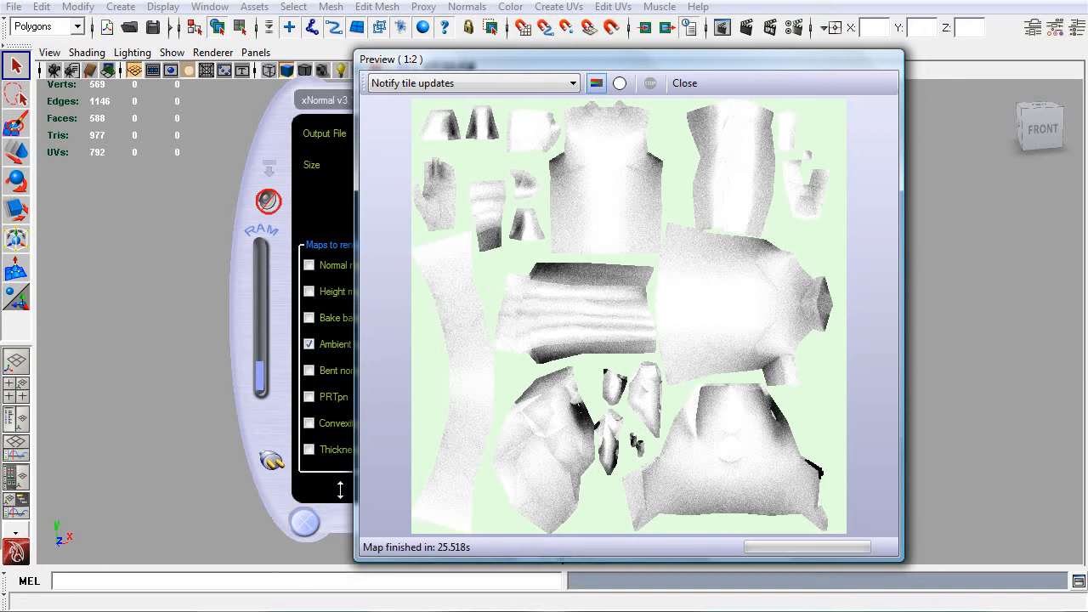
mouse_move(683, 82)
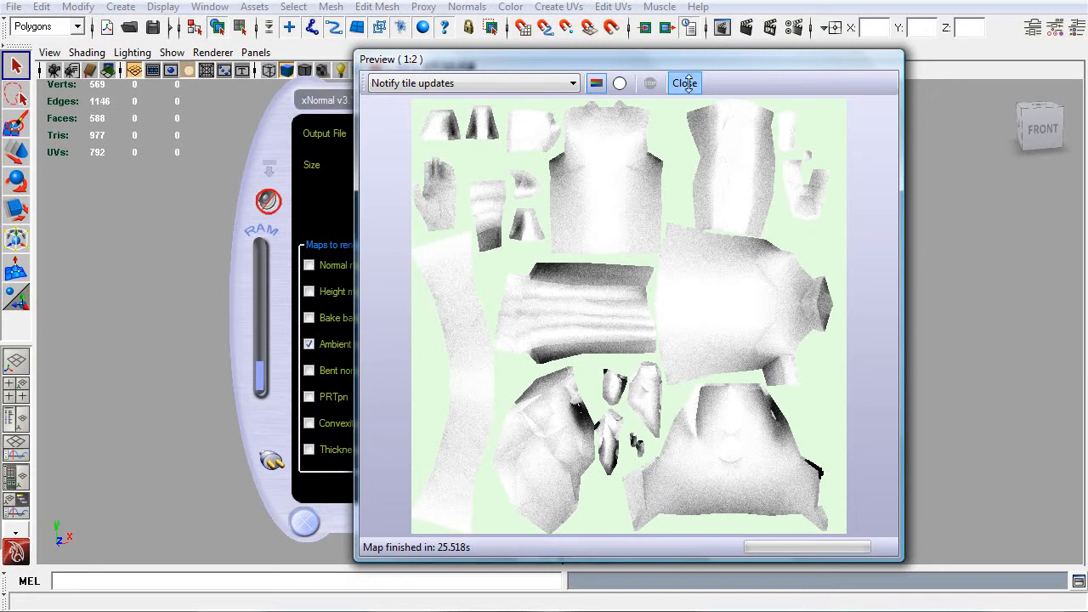
Step: Close the bake preview, review and close the occlusion settings, then show the high-definition meshes
click(684, 82)
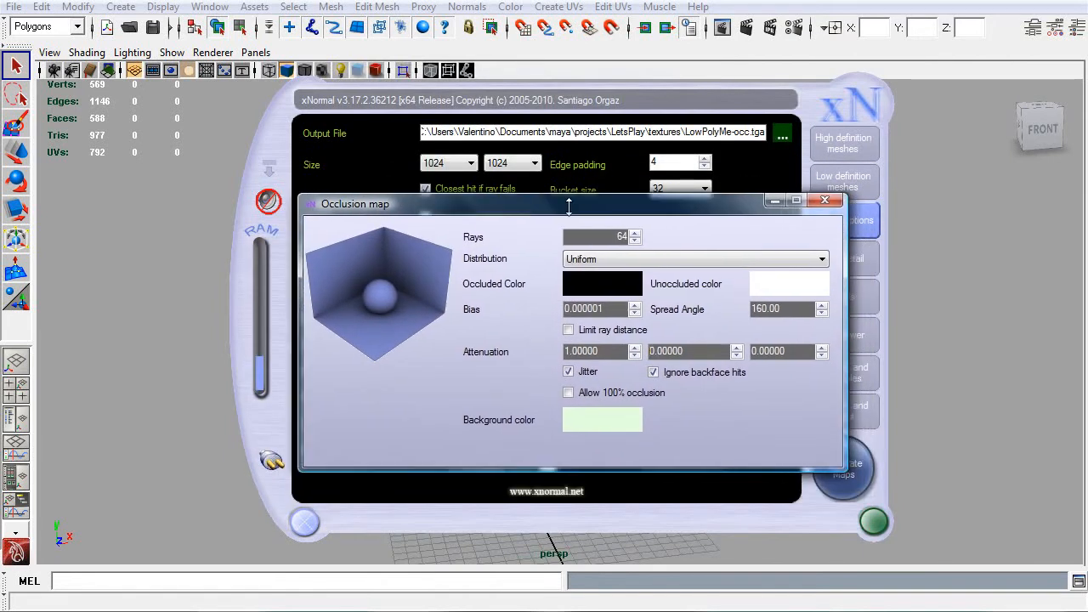
click(874, 521)
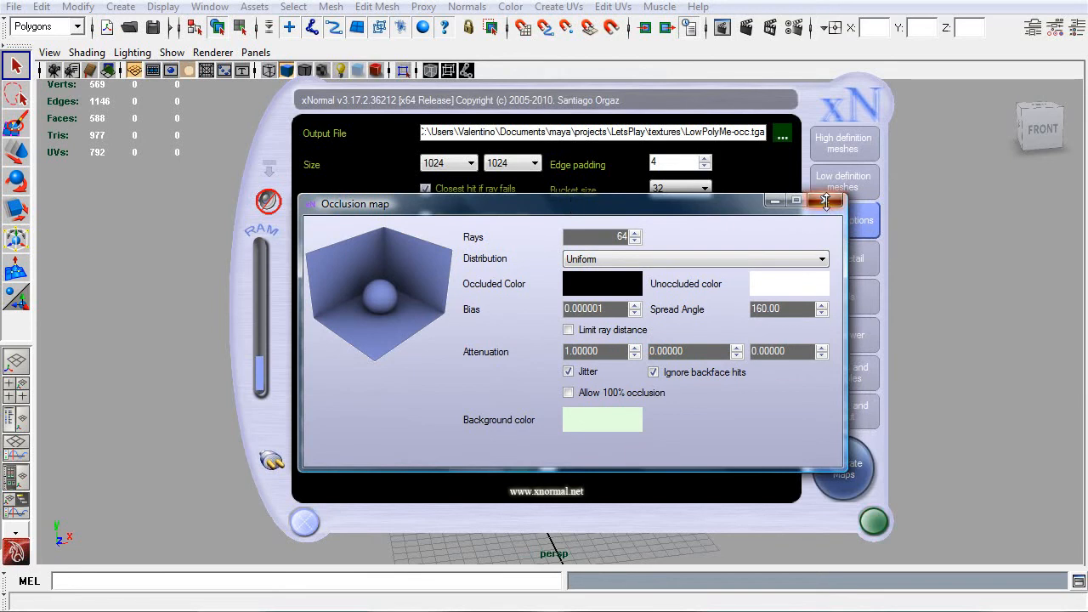
click(825, 201)
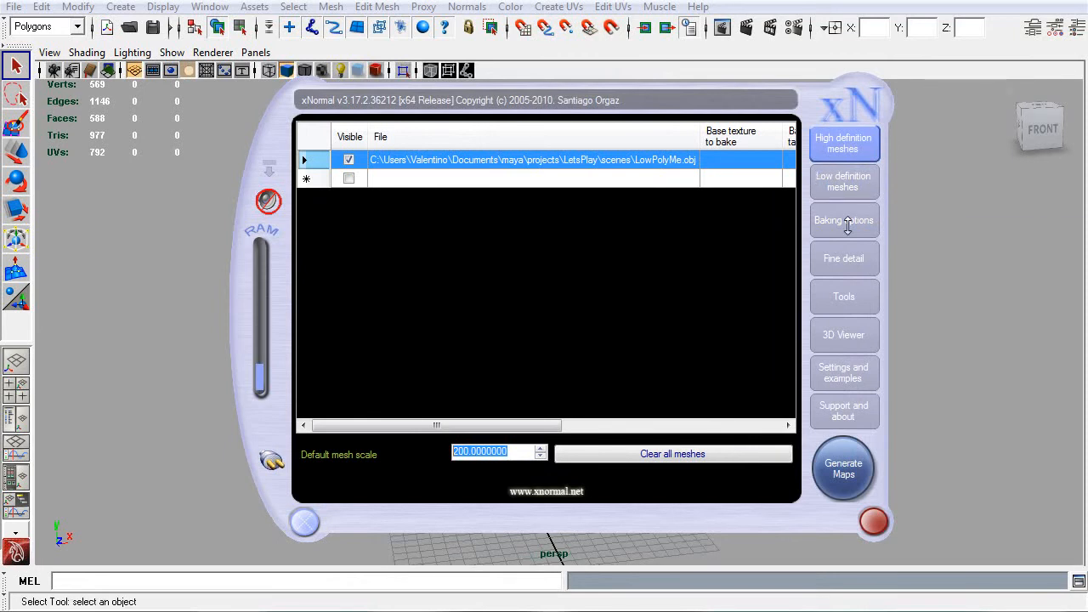
Step: Return to baking options and recheck the occlusion spread angle in the ambient occlusion settings
click(843, 222)
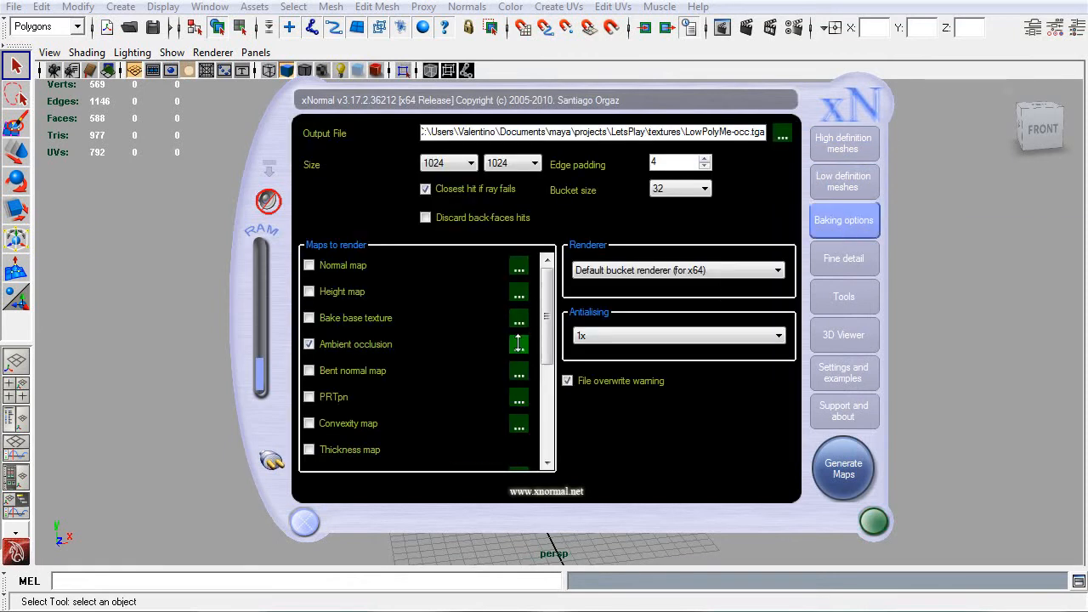
click(517, 343)
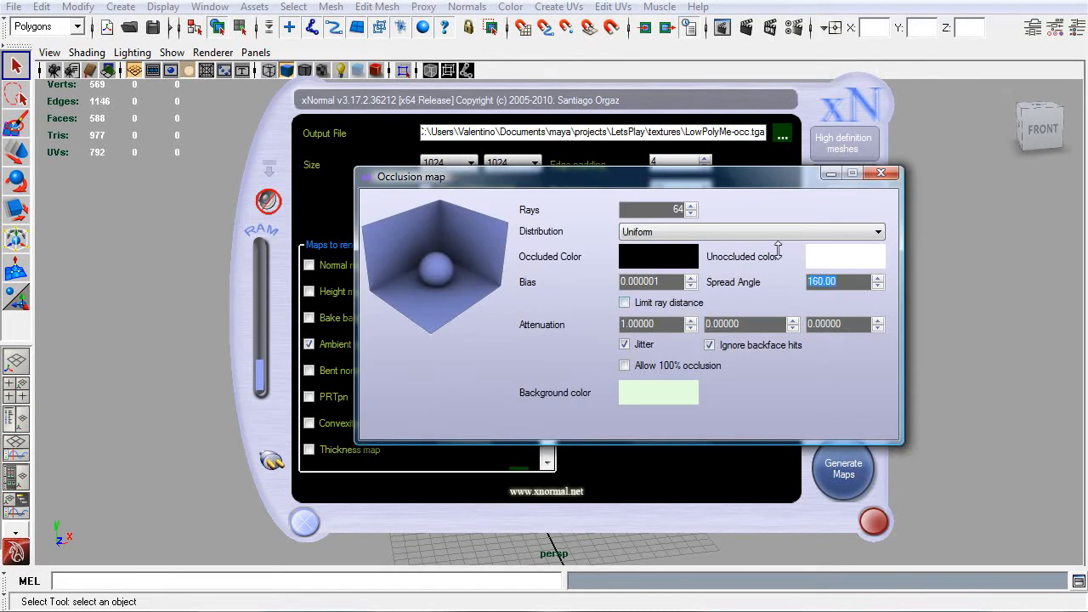
click(649, 282)
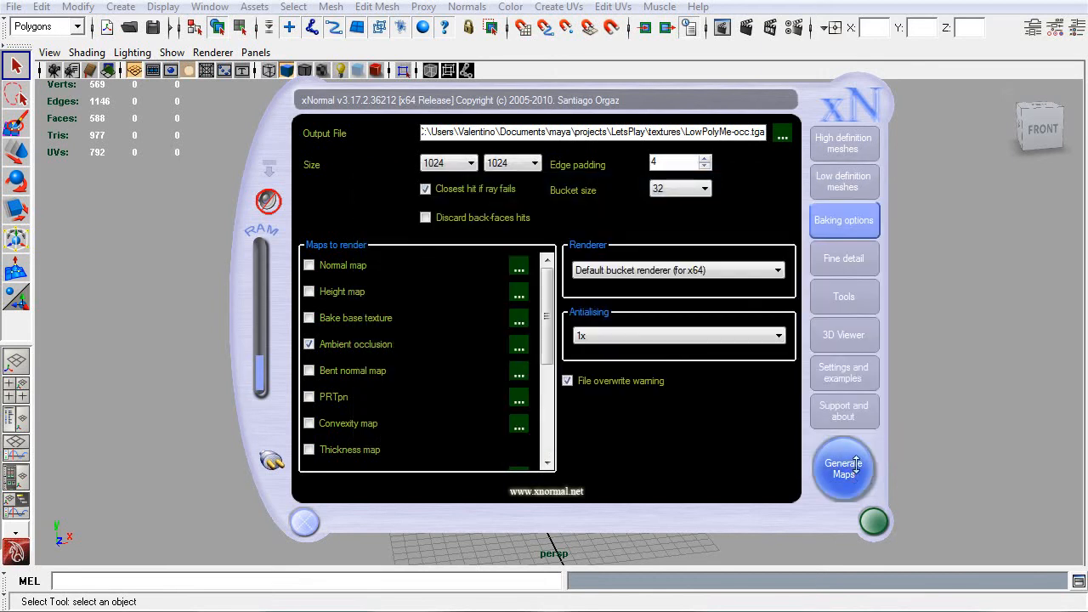
Step: Regenerate the occlusion map, confirming the overwrite of the existing occlusion file
click(844, 470)
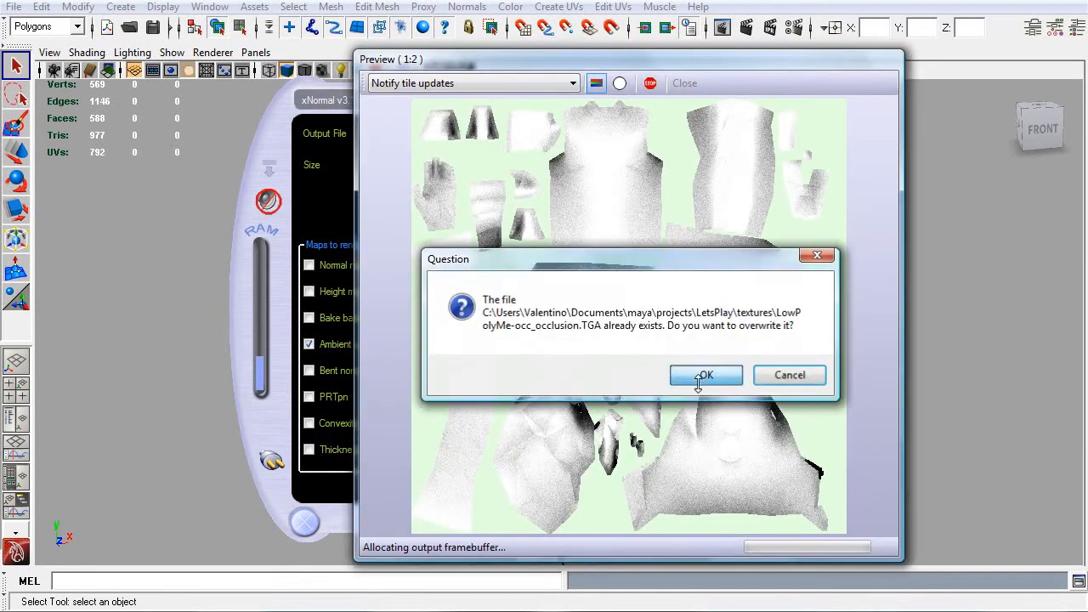
click(706, 376)
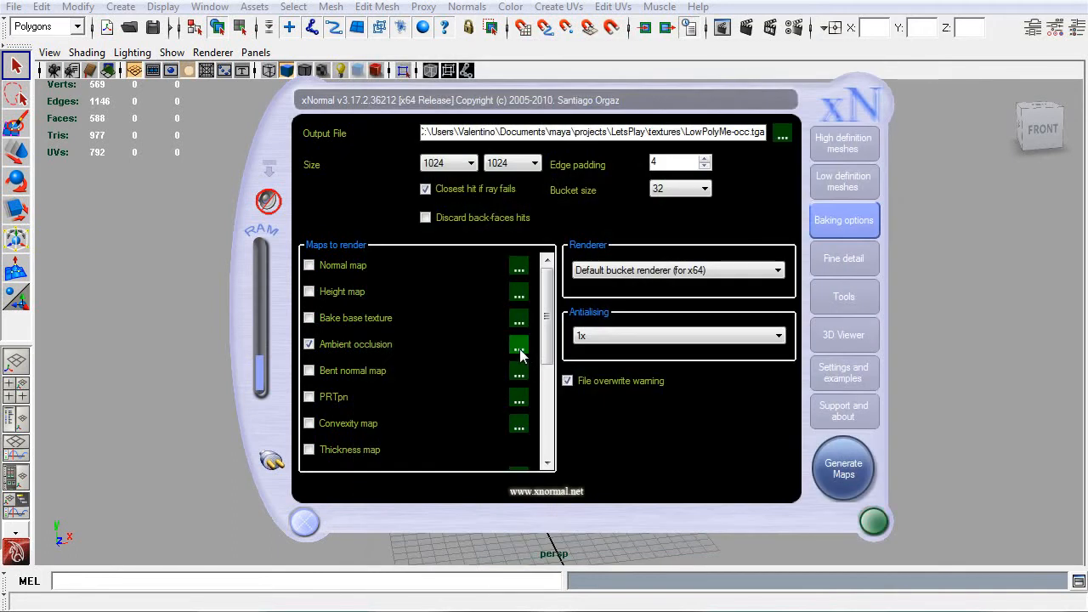
click(518, 343)
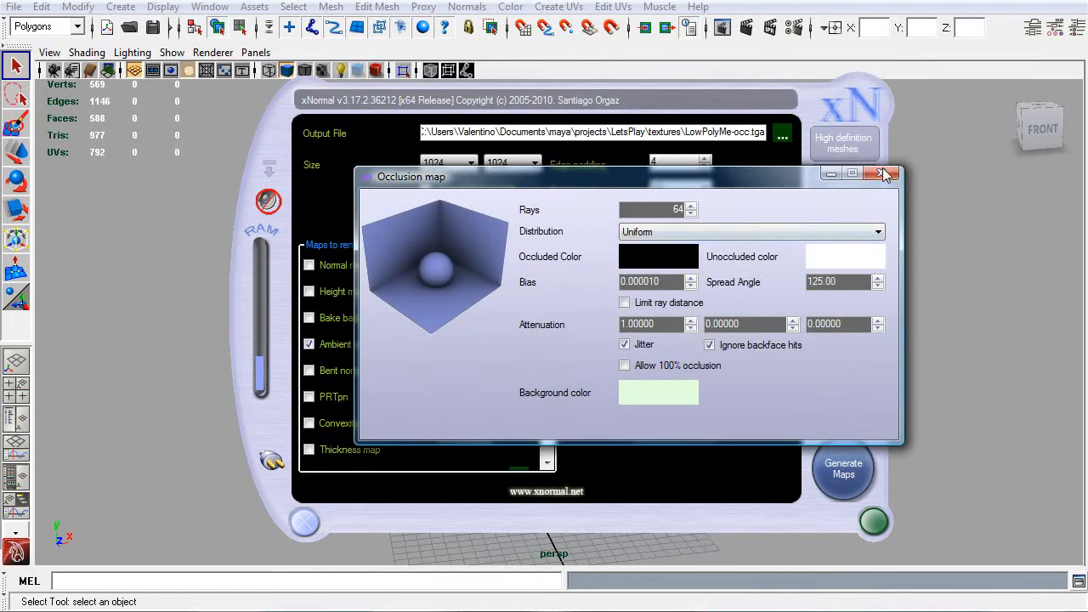
click(844, 469)
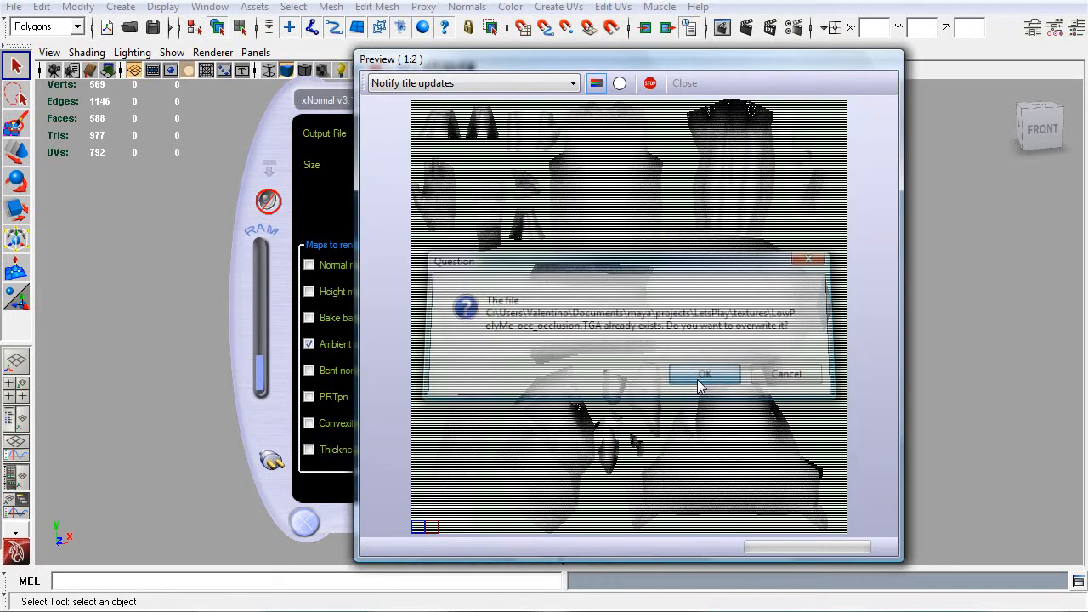
click(704, 374)
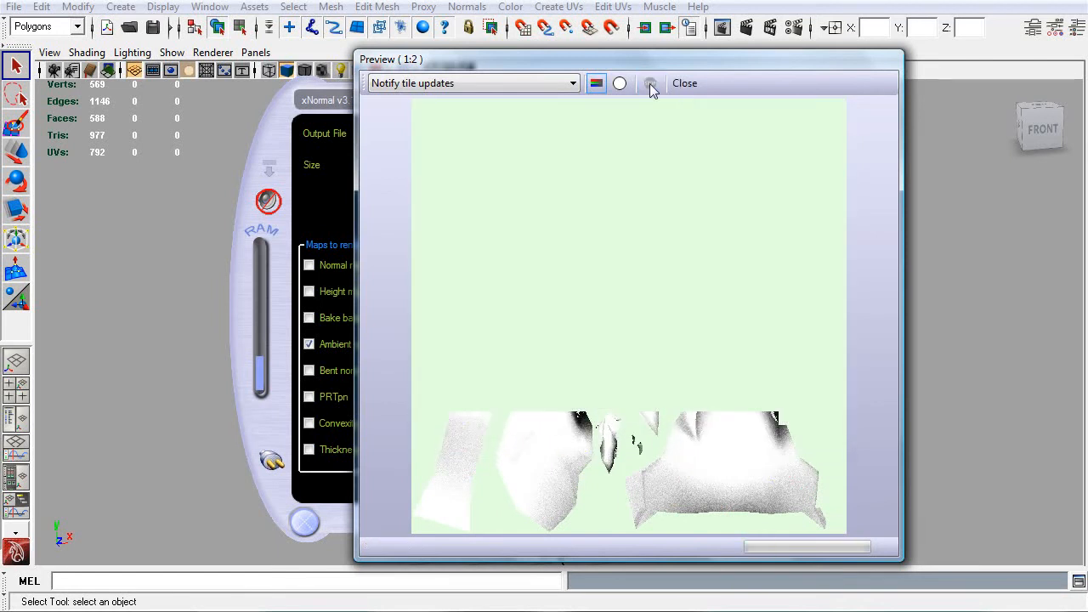
click(683, 82)
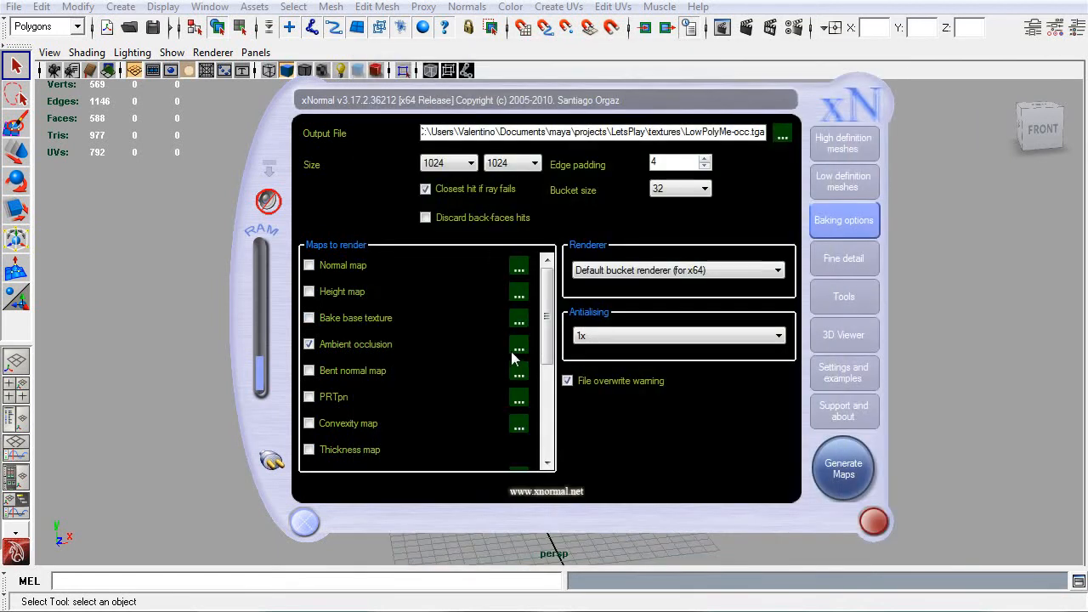
Step: Set occlusion distribution to CosineSq with spread angle 160 and re-bake, overwriting the file
click(519, 343)
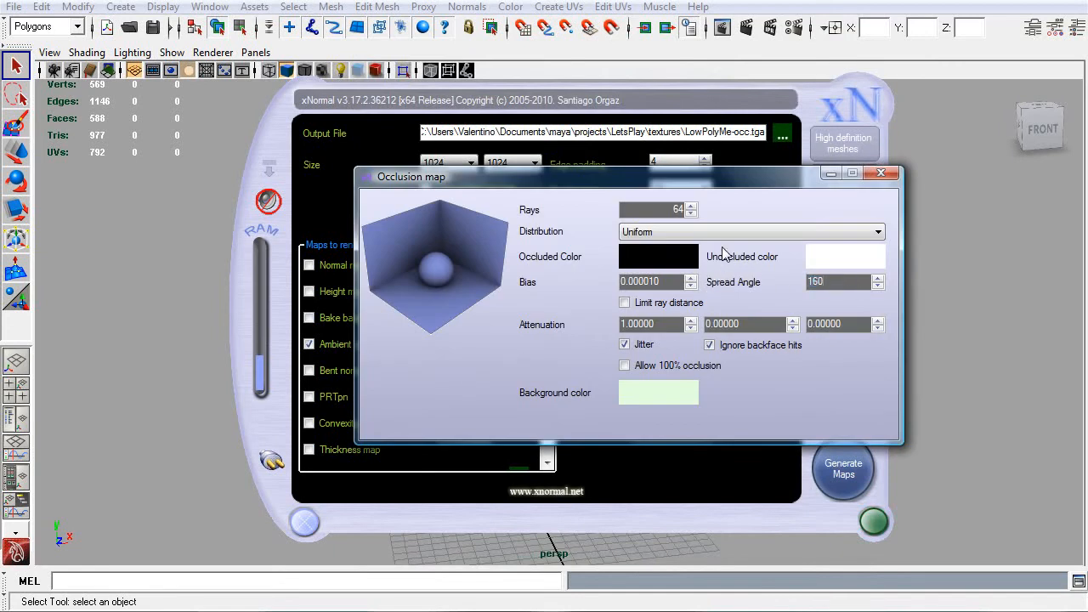
click(752, 231)
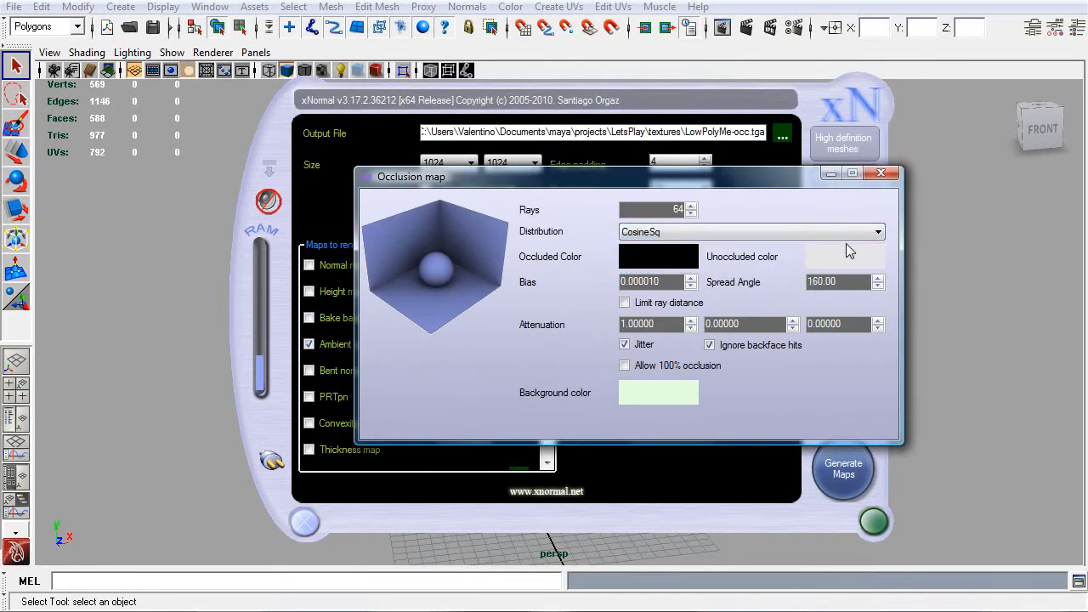
click(843, 469)
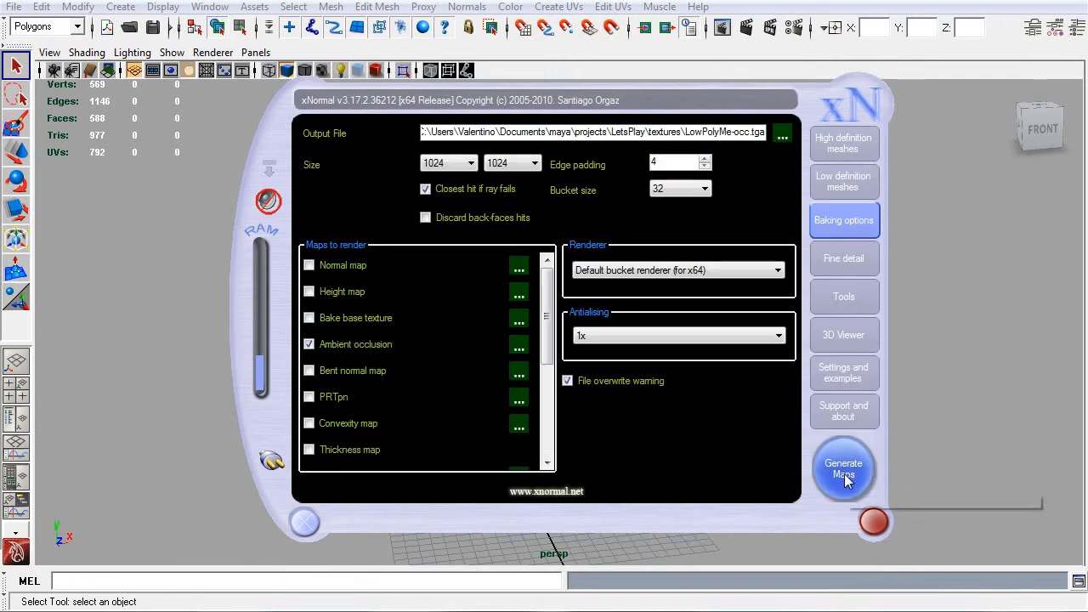
click(843, 469)
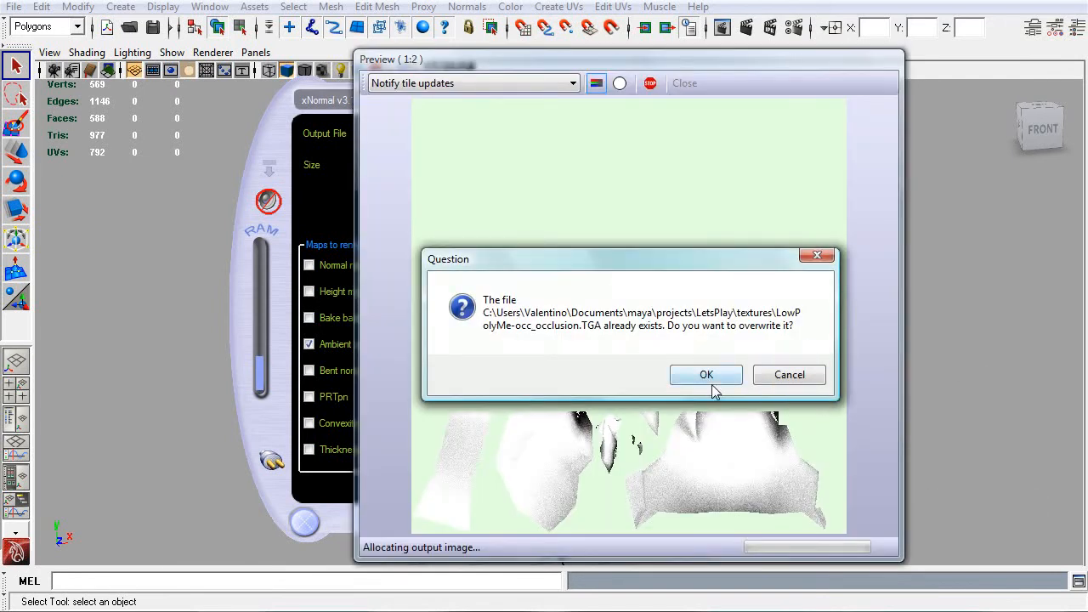
click(706, 376)
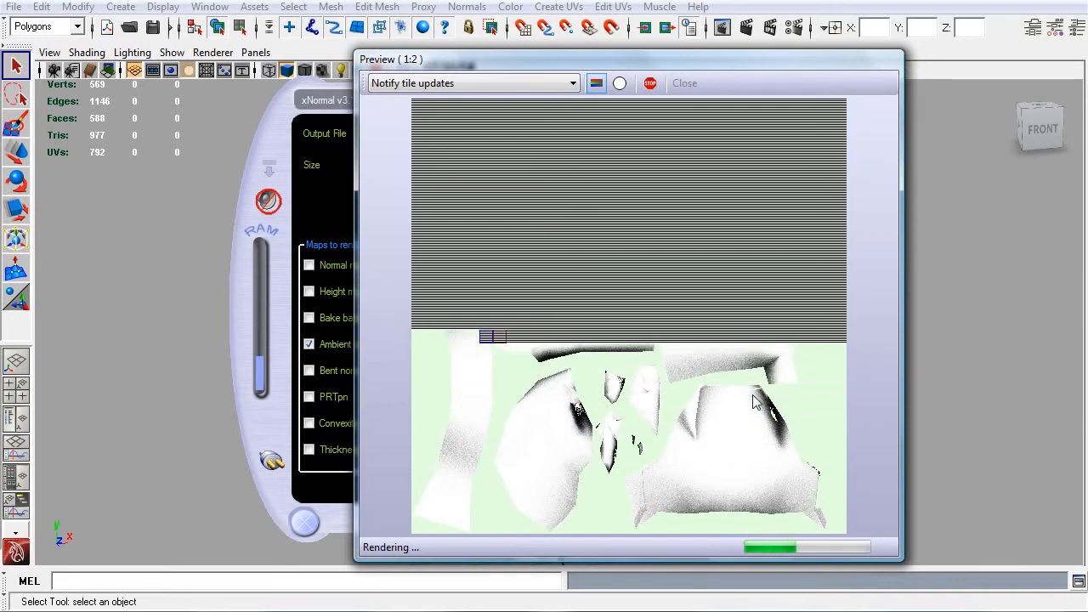
mouse_move(819, 427)
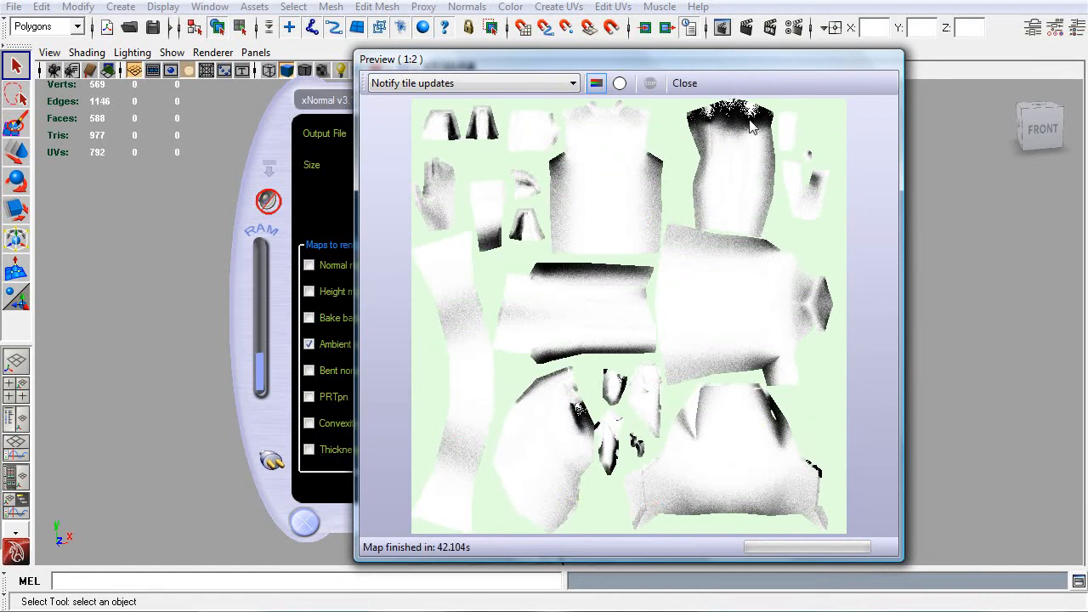
mouse_move(732, 112)
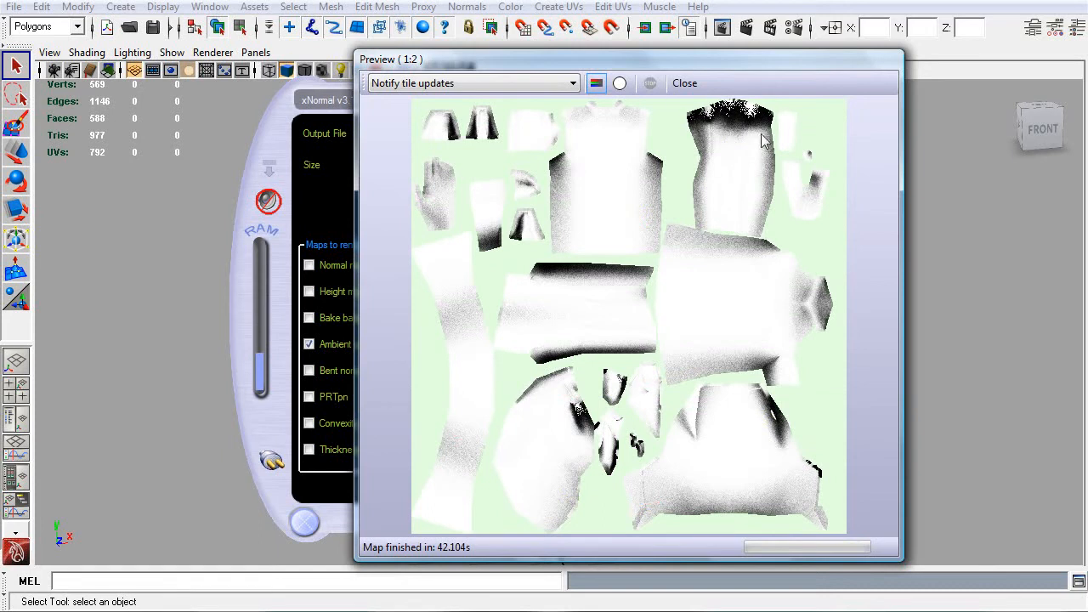
mouse_move(687, 354)
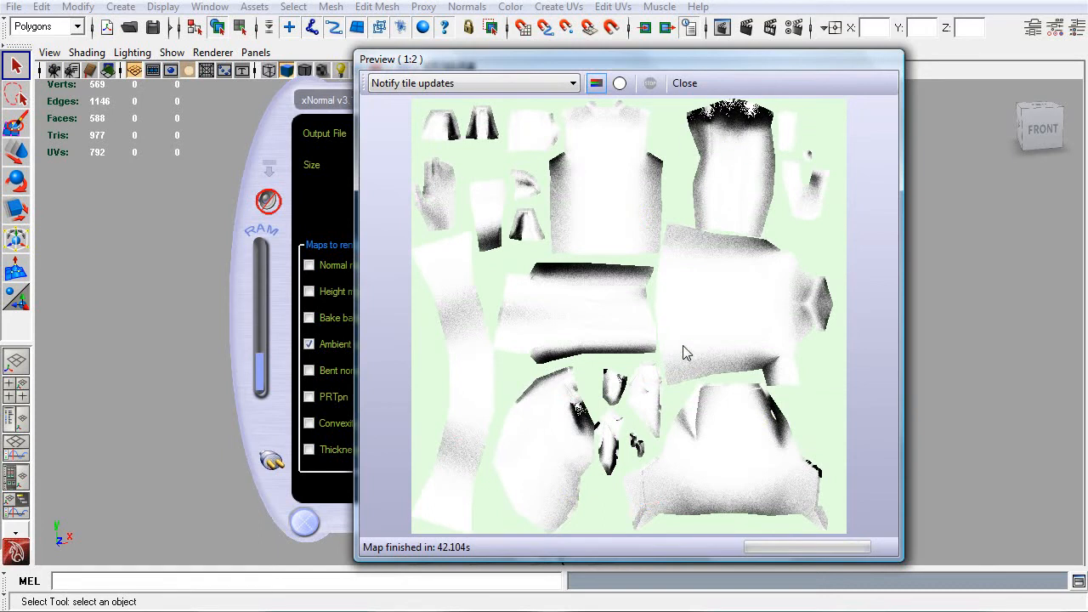
mouse_move(602, 259)
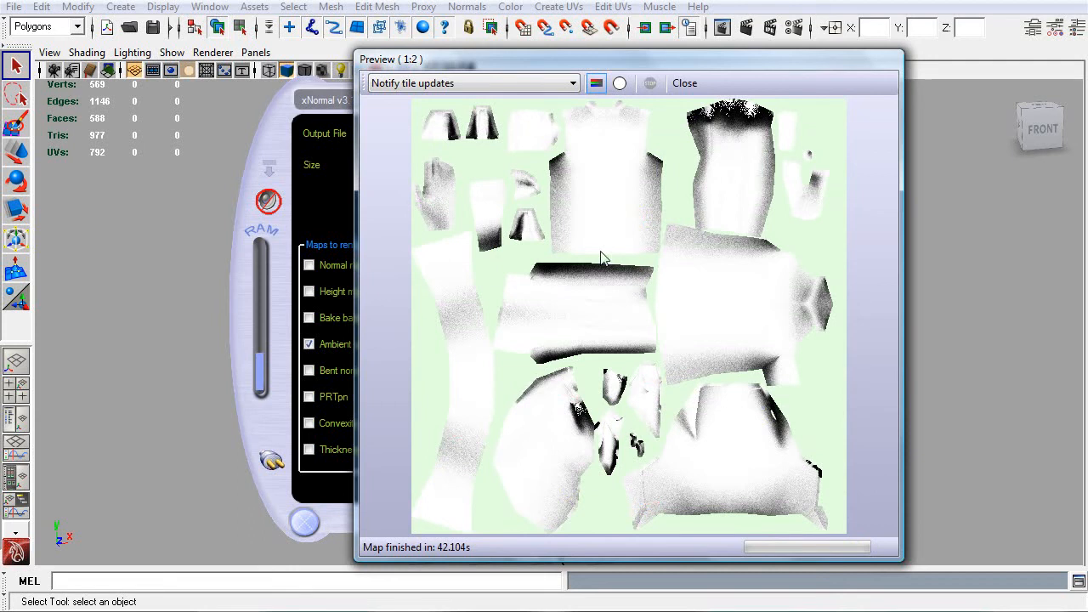
mouse_move(519, 150)
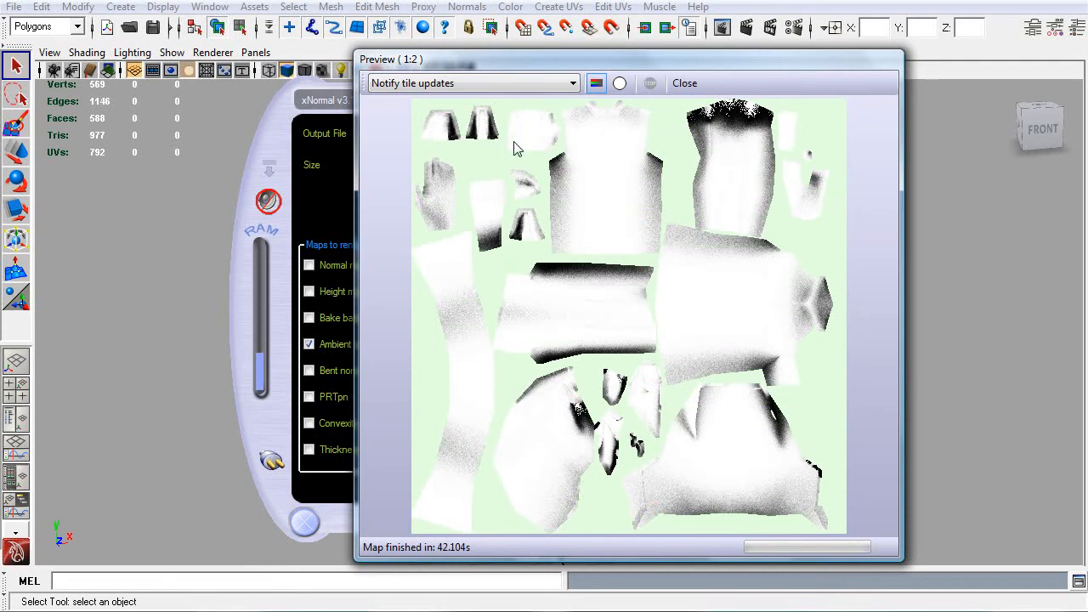
Step: Close the finished CosineSq occlusion preview and return to the baking options
click(684, 82)
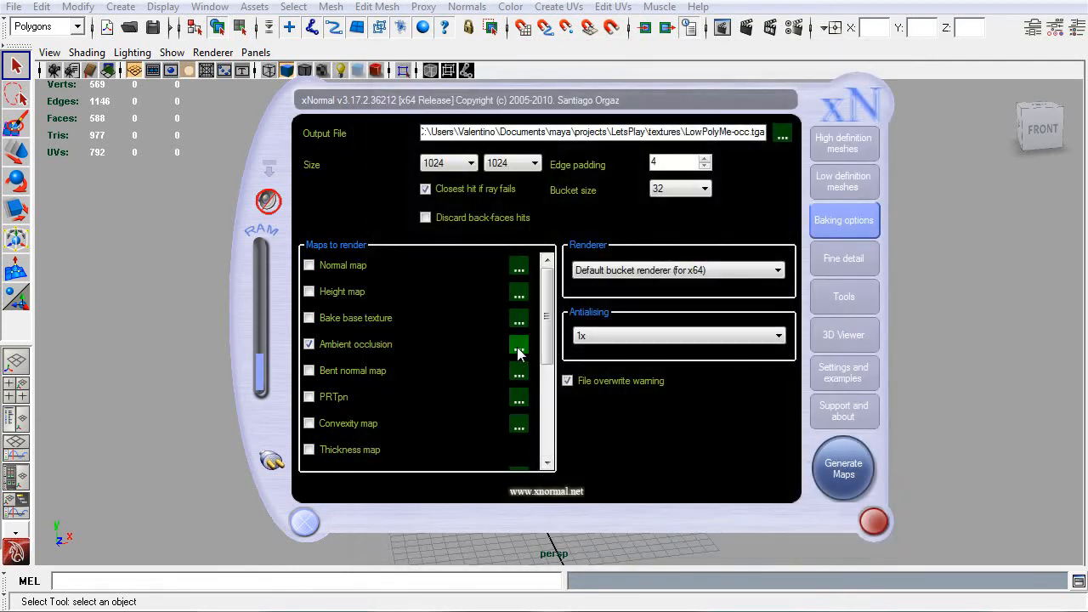
click(518, 345)
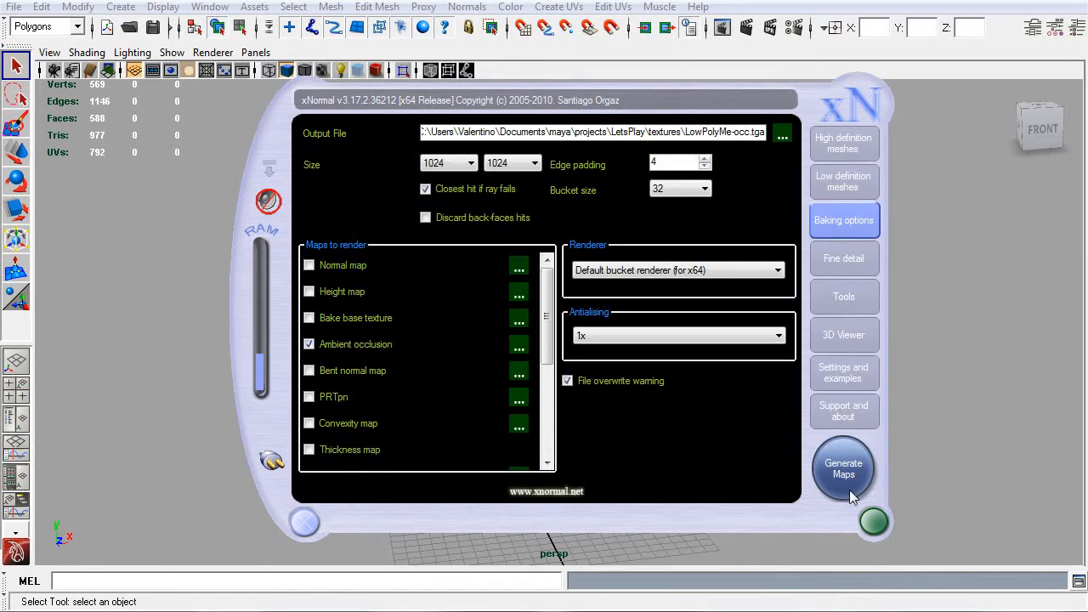
Step: Re-bake the occlusion map over the existing file and close the finished preview
click(843, 468)
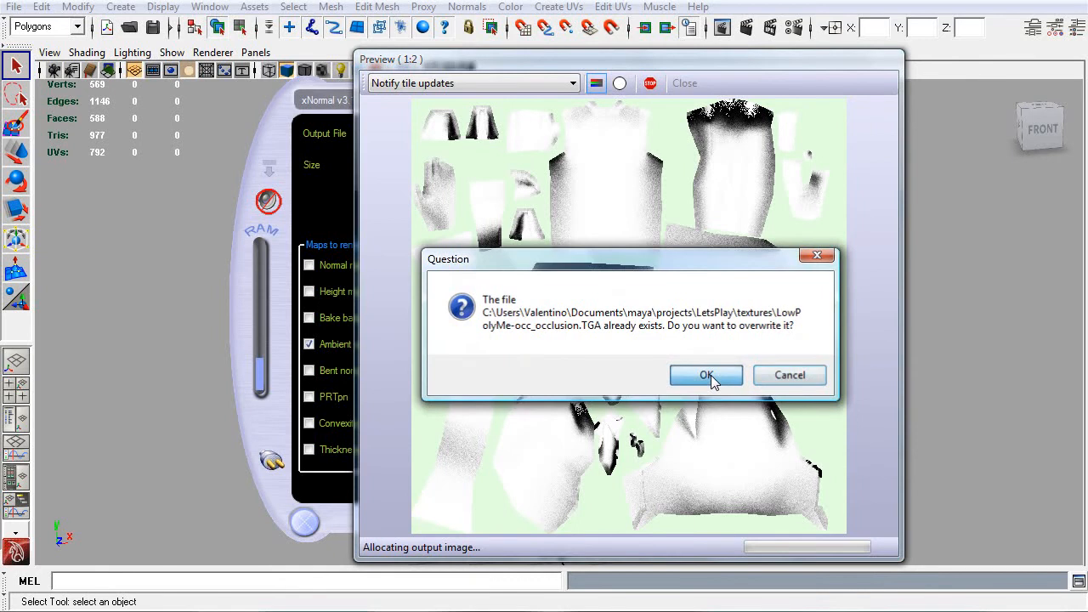
click(706, 376)
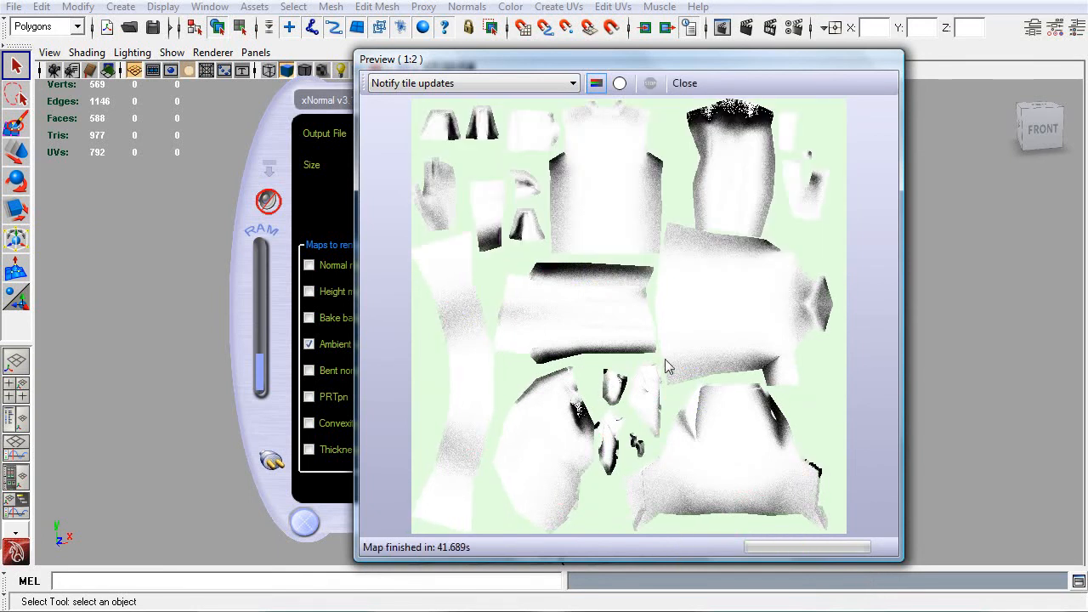
click(684, 82)
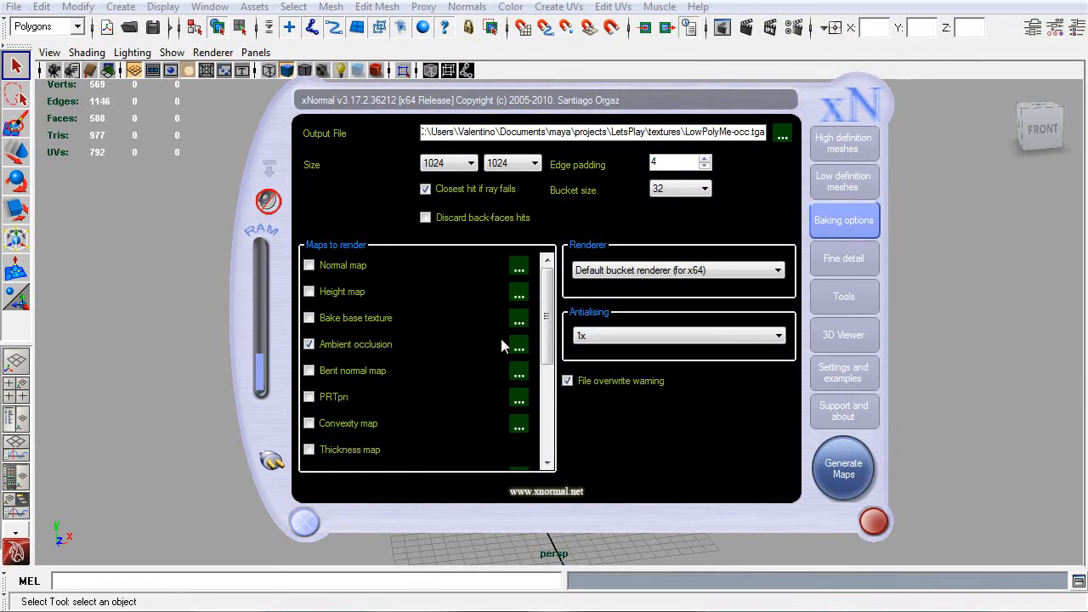
Step: Bake the occlusion map again, confirming the overwrite of the existing file
click(519, 343)
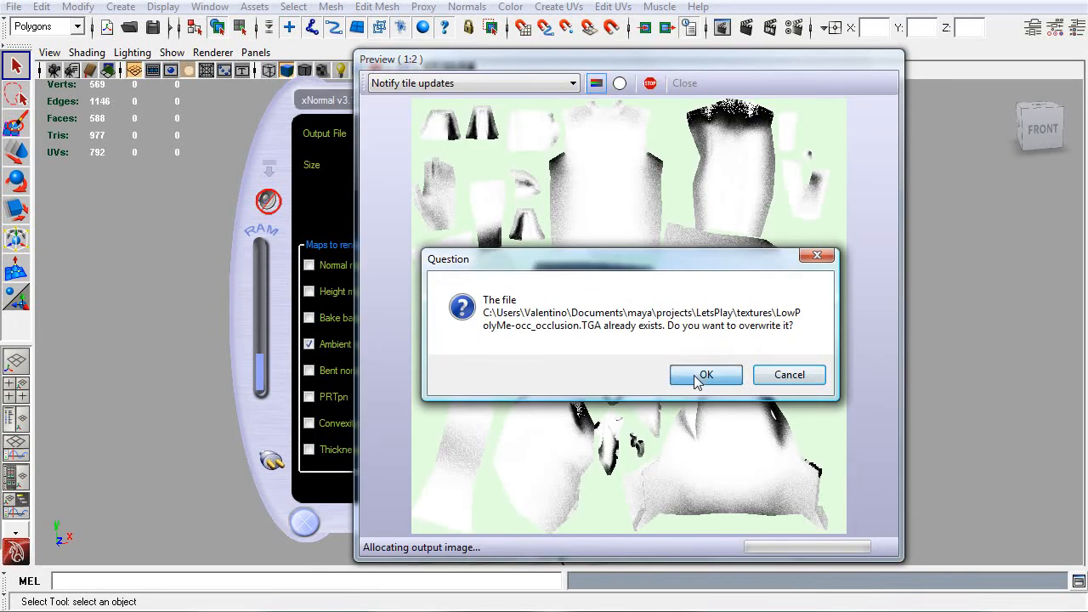
click(706, 375)
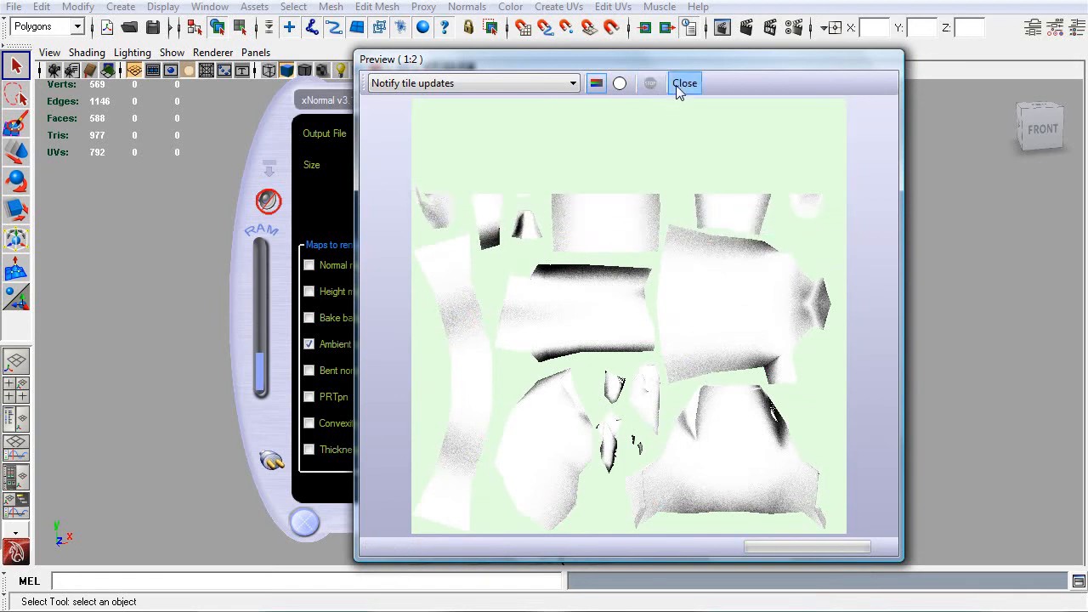
Step: Close the preview and re-bake with bias 0.000001 and second attenuation 1, overwriting the file
click(684, 82)
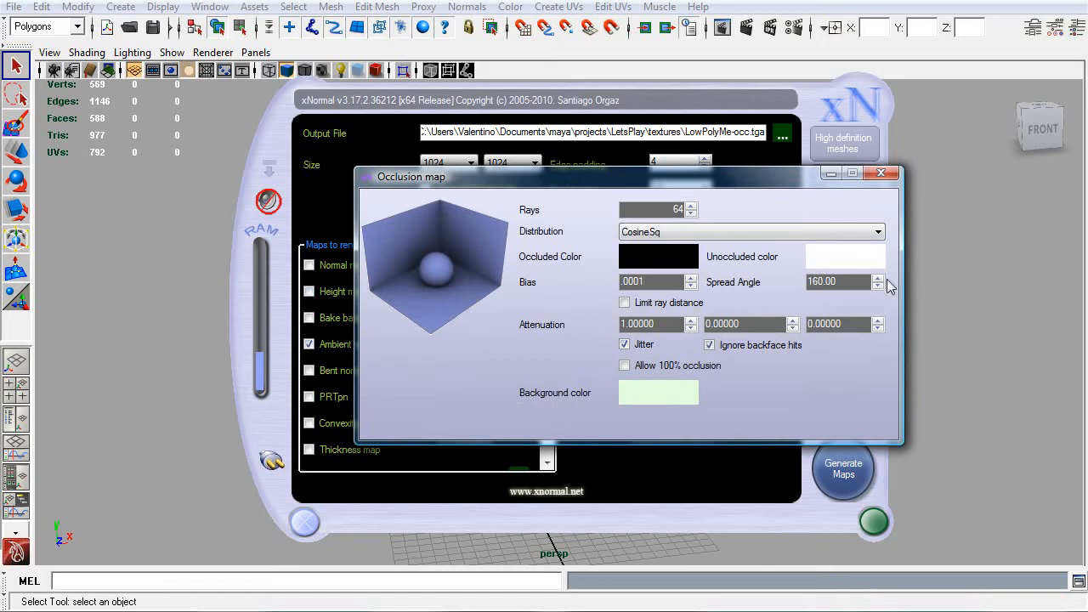
mouse_move(683, 232)
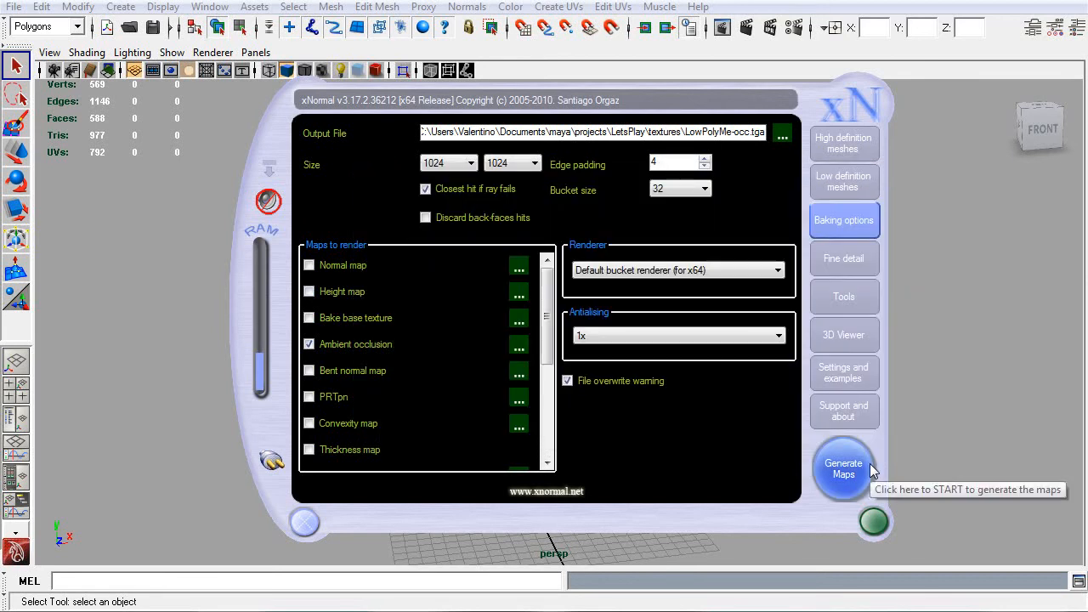
click(843, 469)
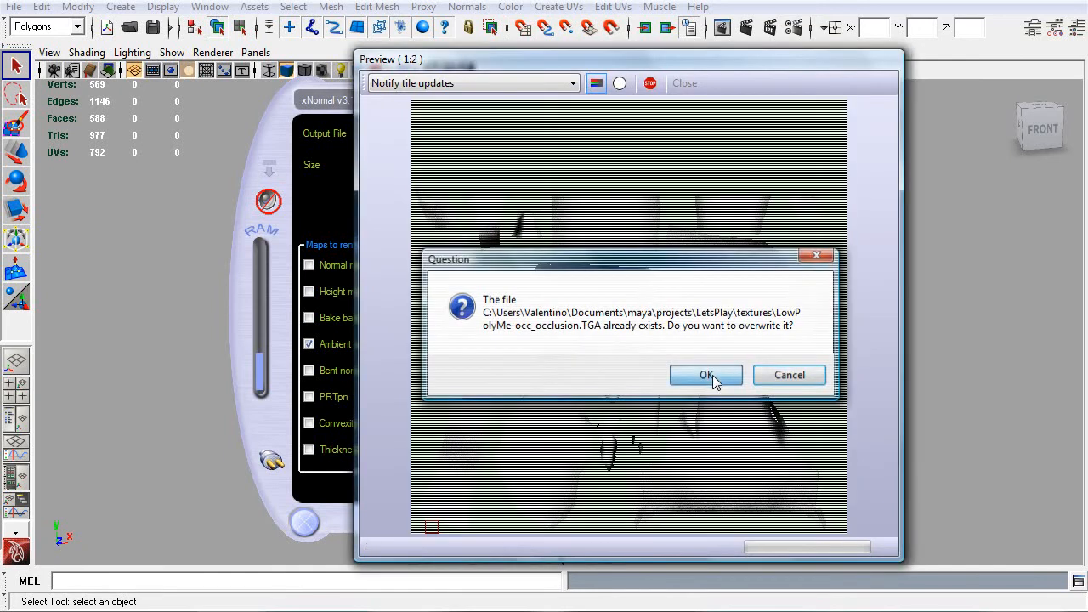
click(706, 376)
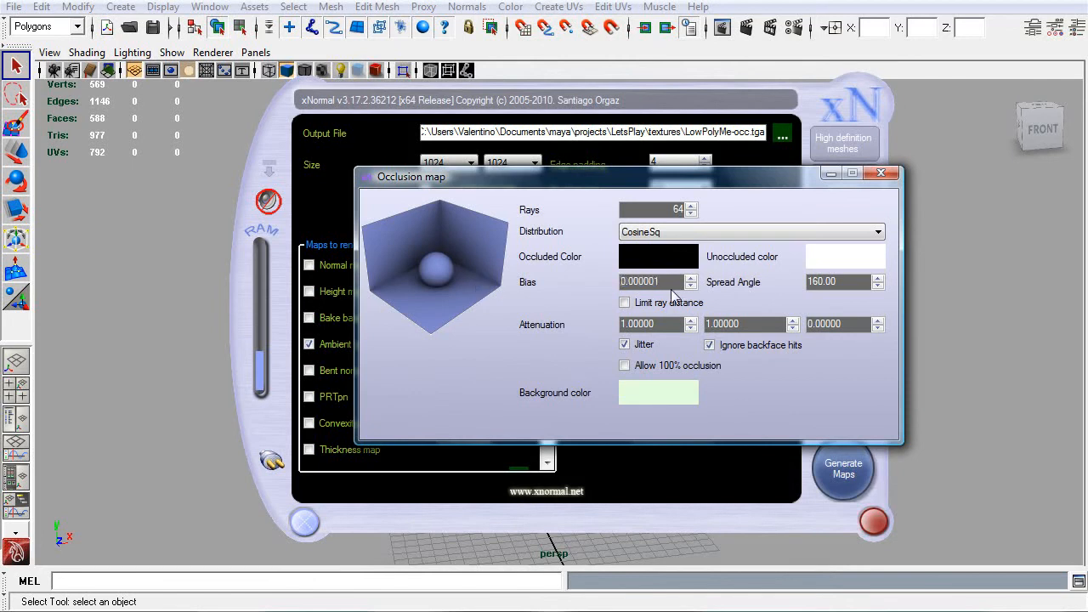
Step: Set occlusion bias 0.00001, stop ignoring backface hits and use Uniform ray distribution
click(649, 282)
text(0.00001)
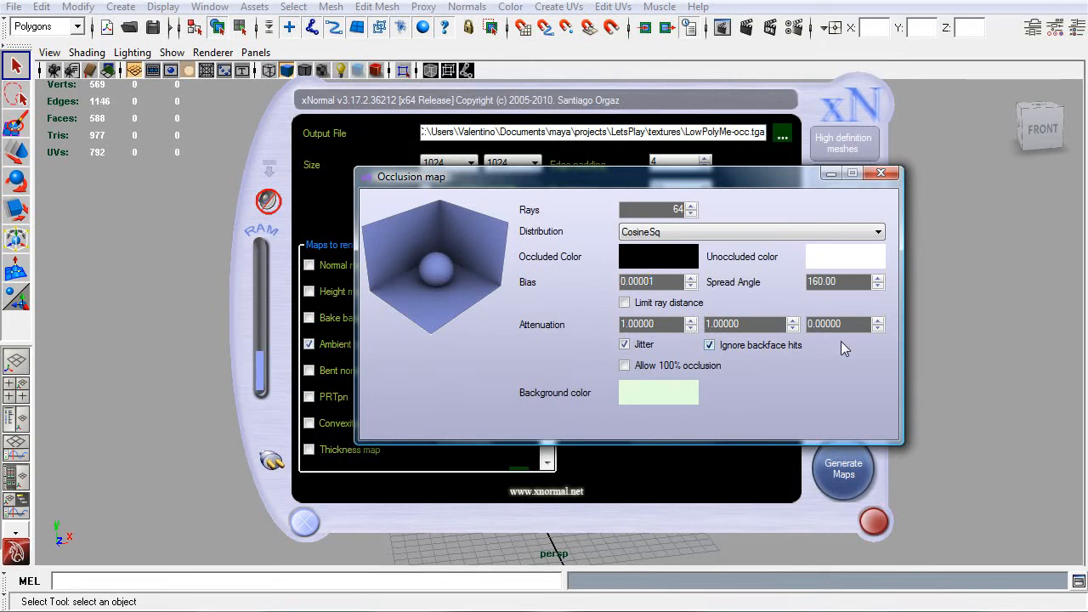
click(709, 343)
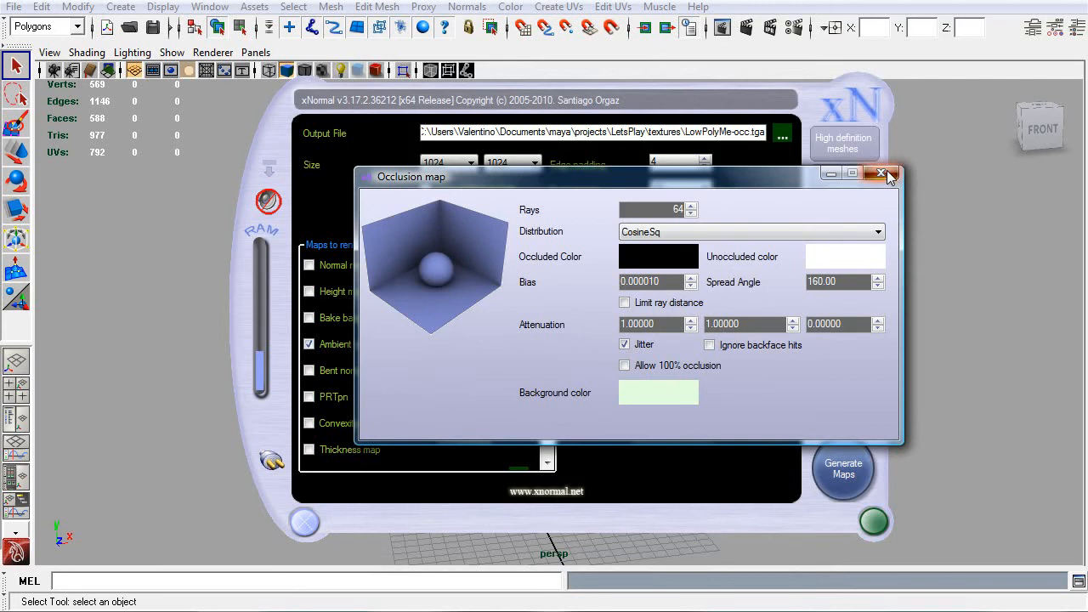
click(752, 231)
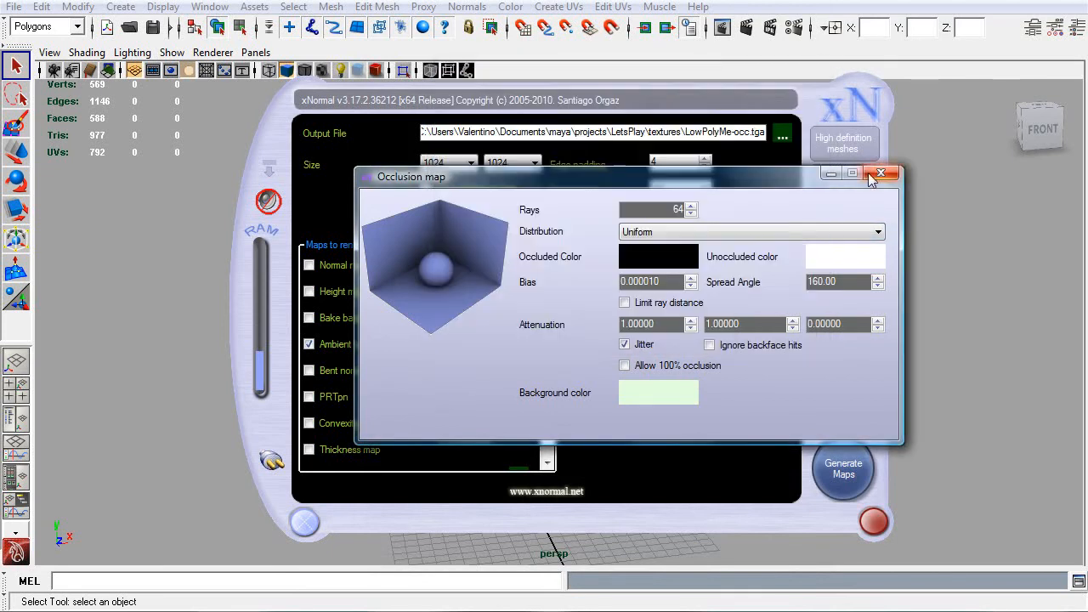
click(881, 173)
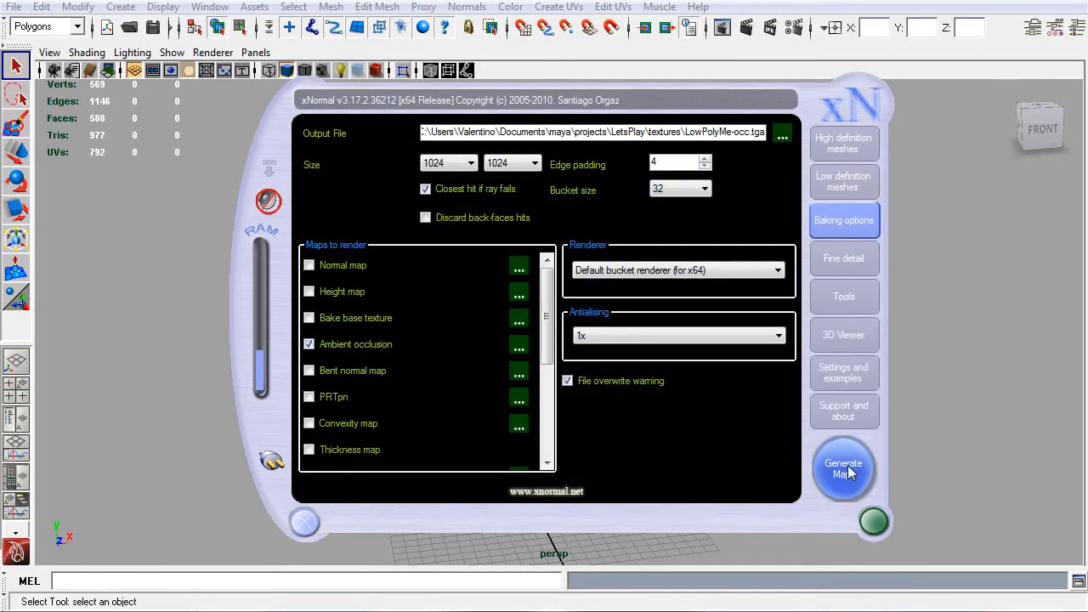
Step: Re-bake the occlusion map over the existing file and reopen the occlusion settings
click(844, 467)
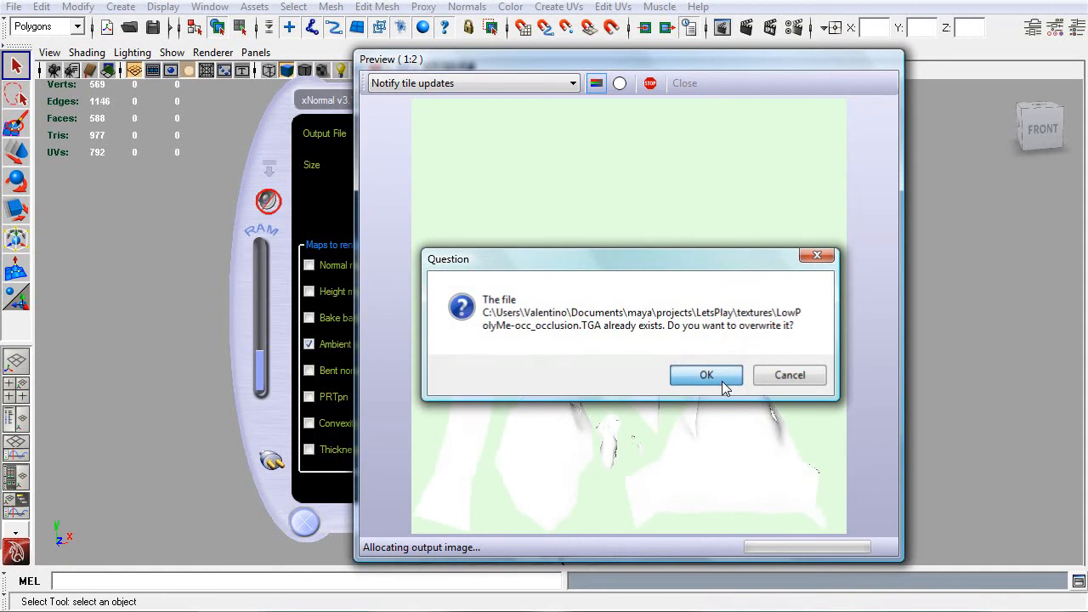
click(706, 376)
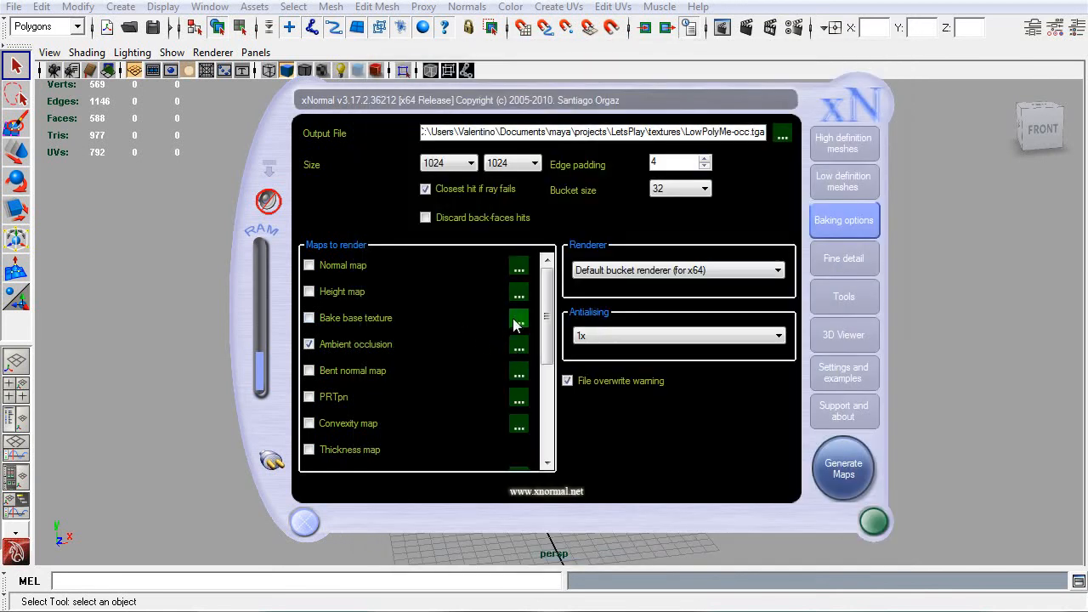
click(519, 343)
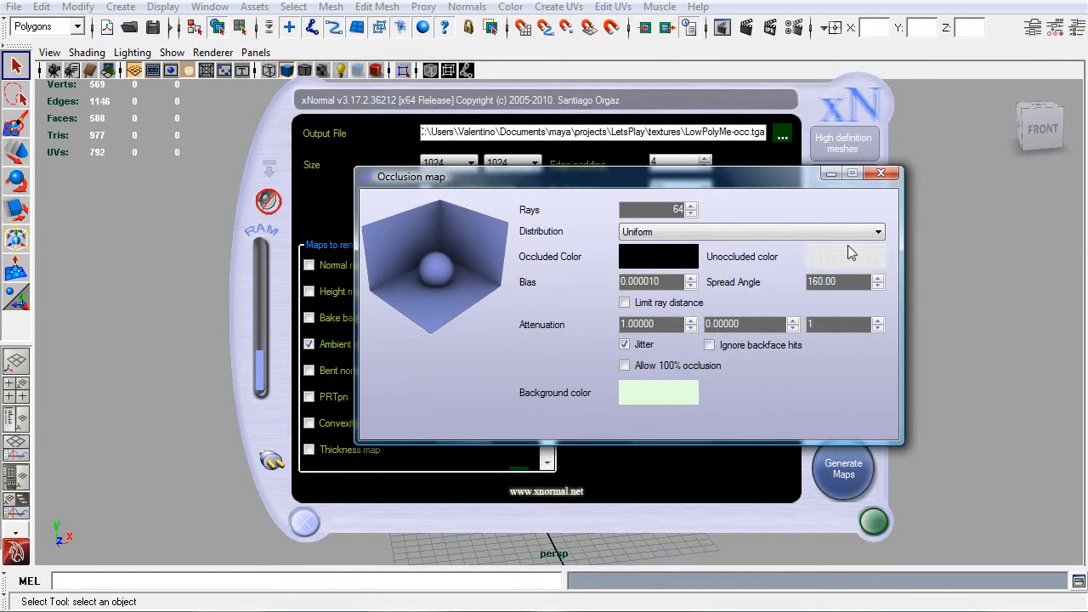
Step: Bake the occlusion map with the new attenuation, overwriting the existing file
click(843, 466)
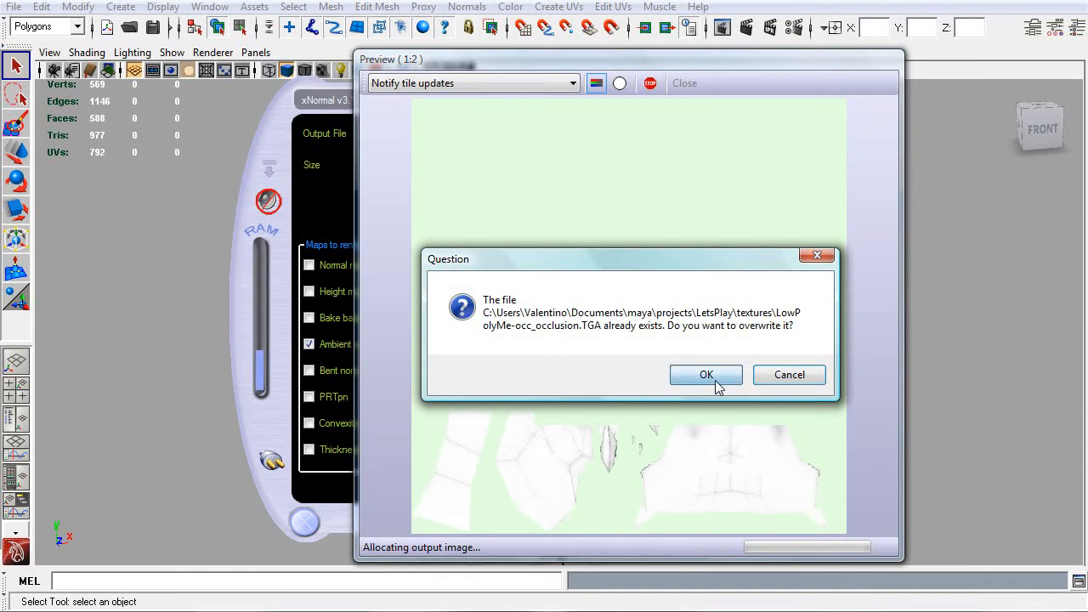
click(705, 375)
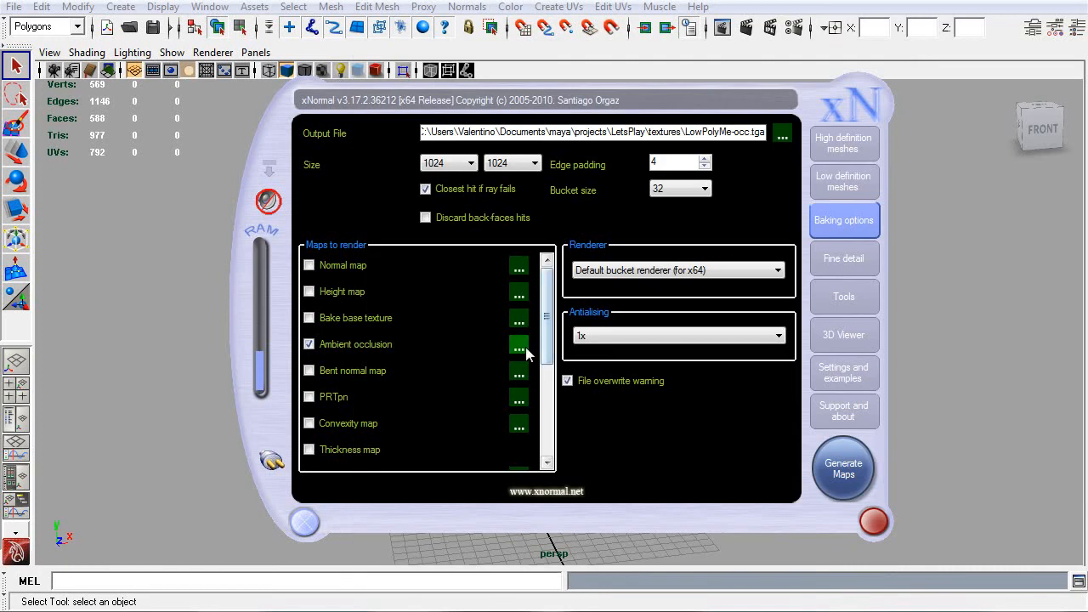
Step: Set the third attenuation value to 0 and re-bake, overwriting the occlusion file again
click(517, 344)
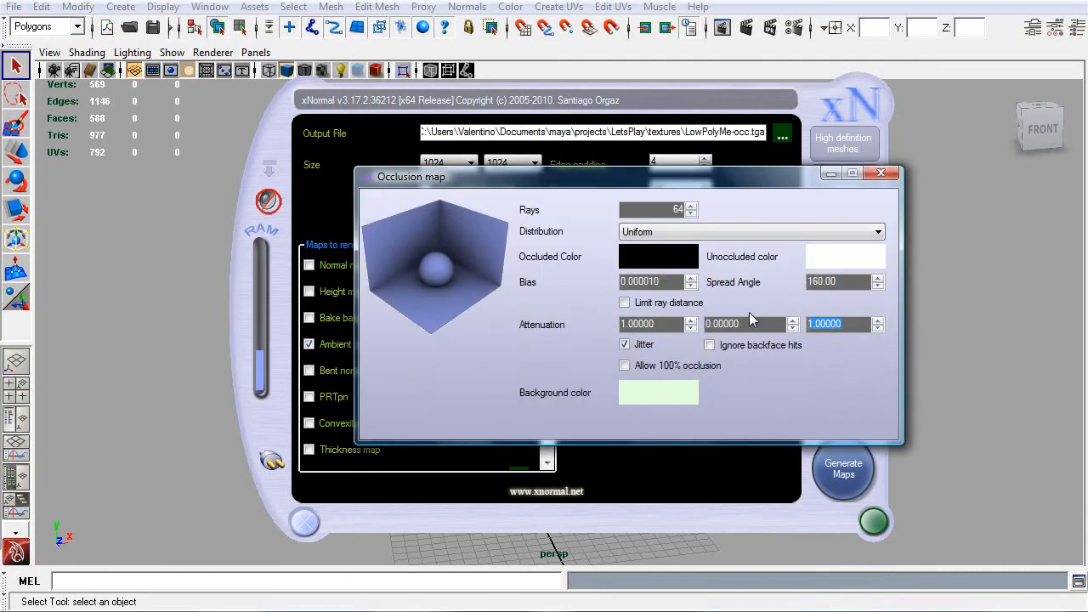
click(734, 323)
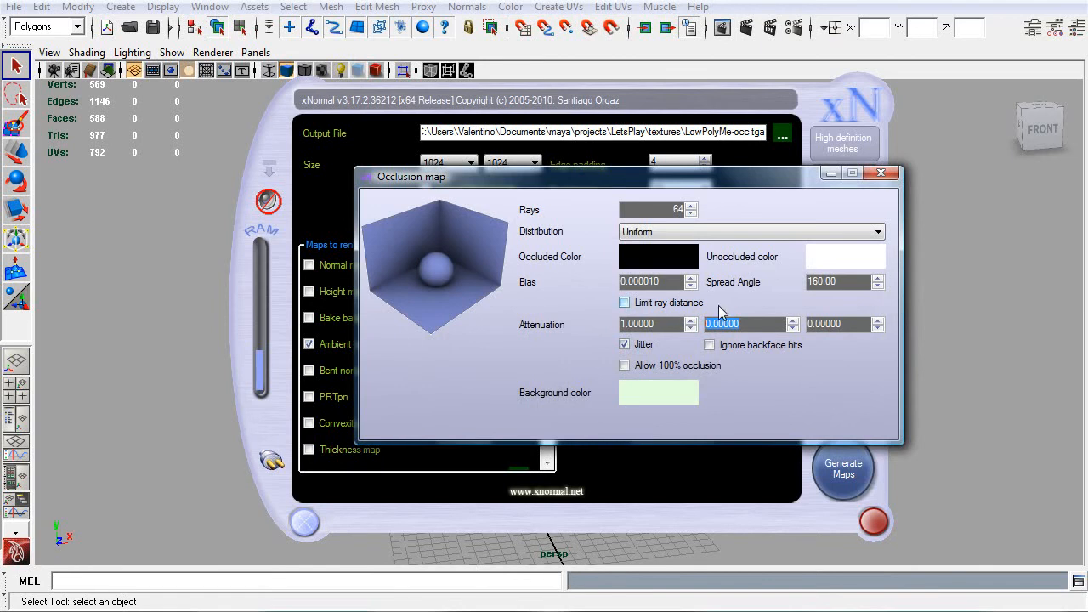
click(844, 469)
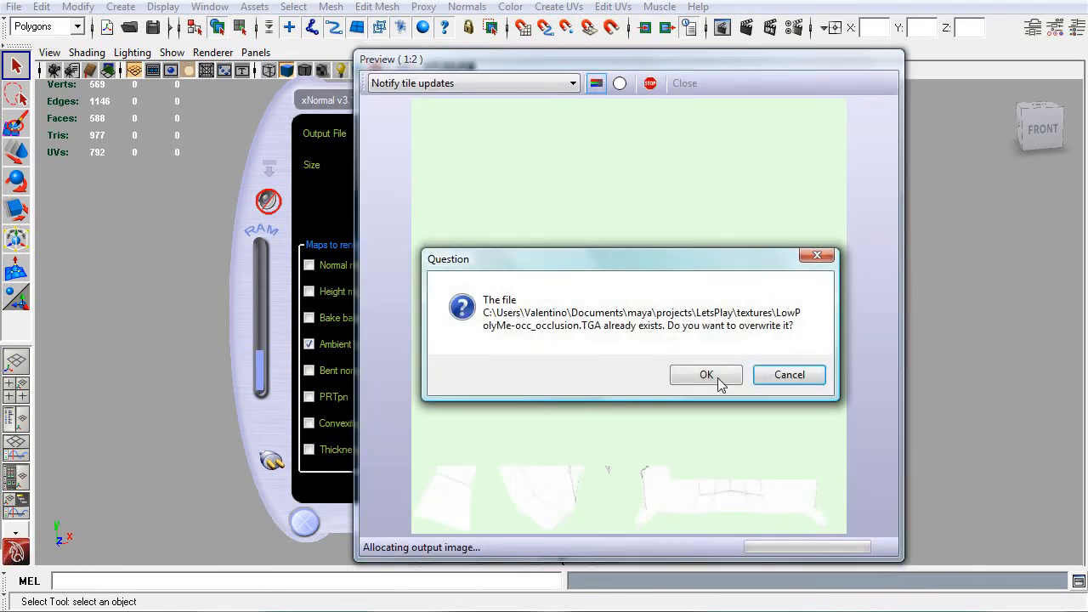
click(705, 376)
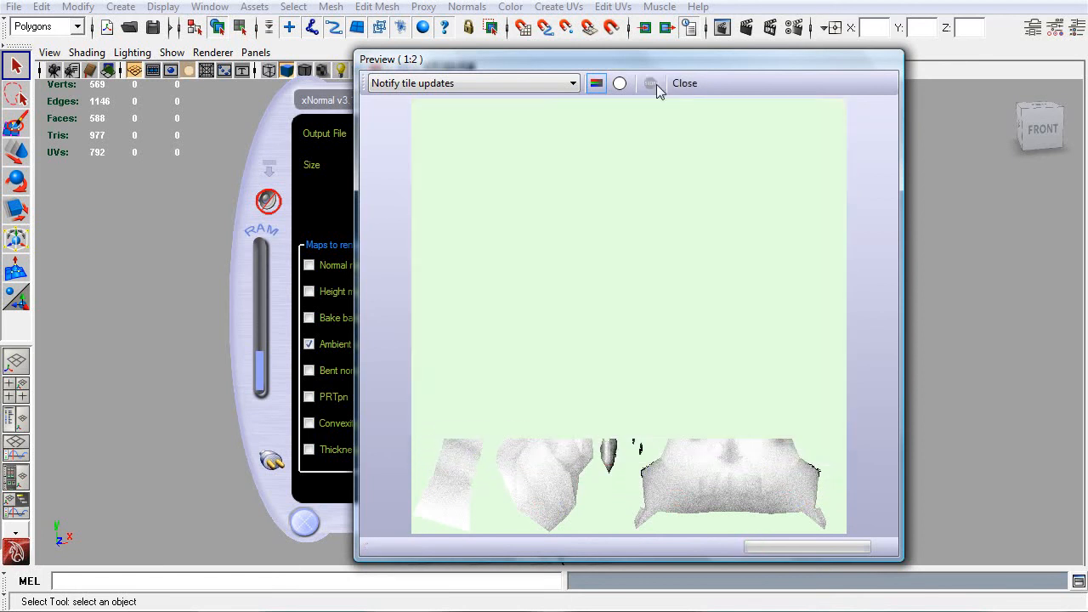
click(683, 82)
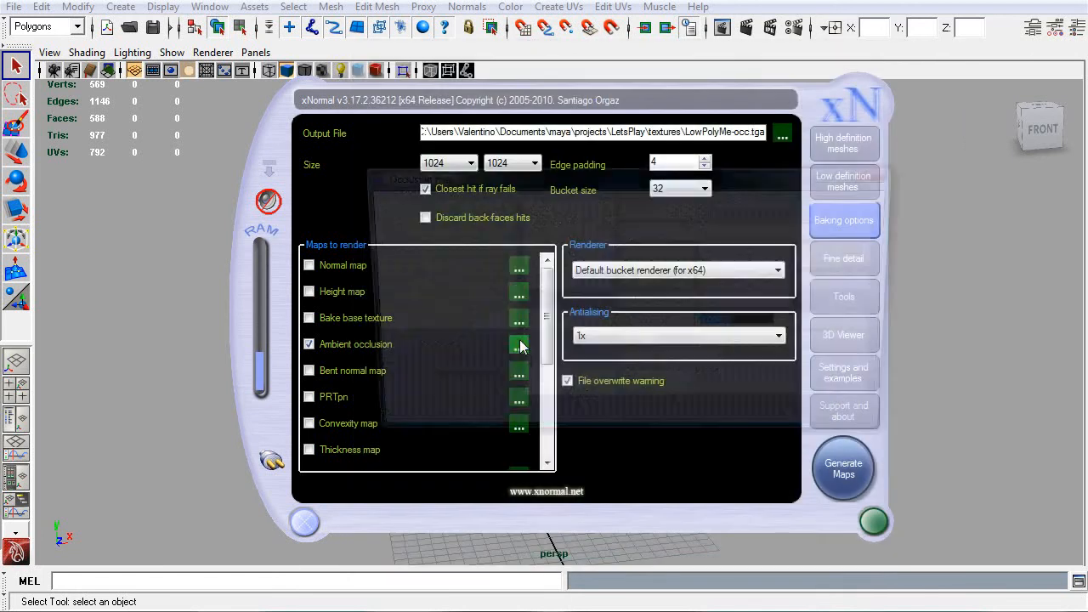
Step: Run another ambient occlusion bake, overwriting the existing TGA
click(519, 343)
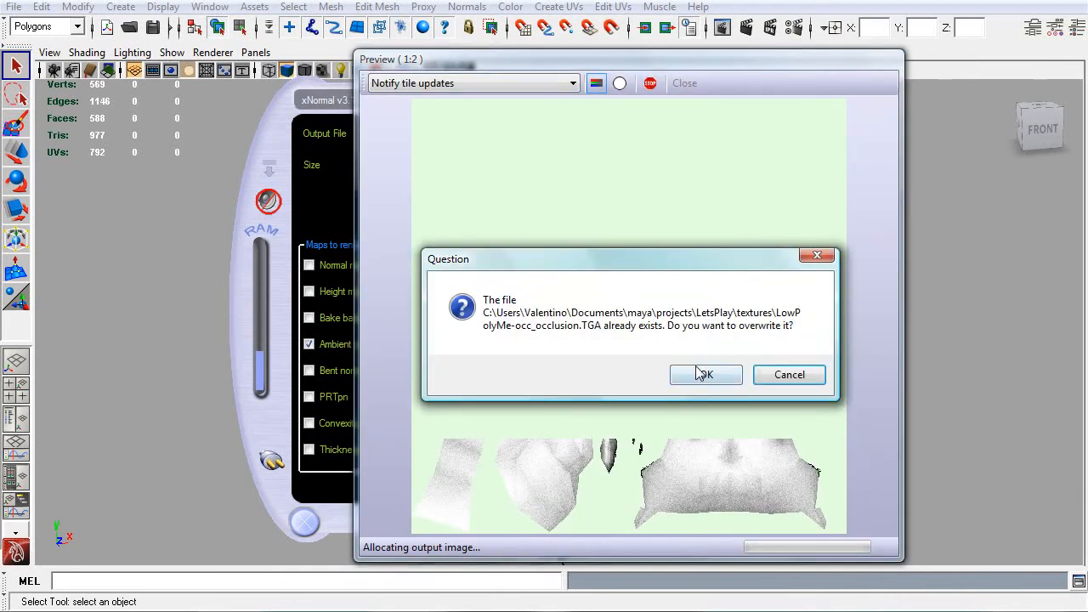
click(704, 376)
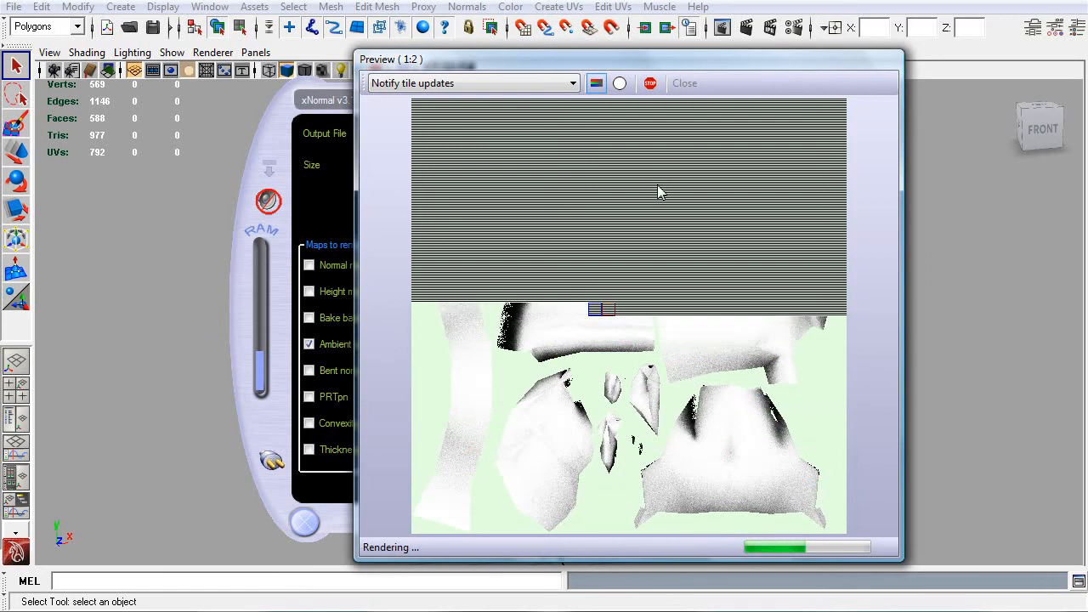
click(683, 81)
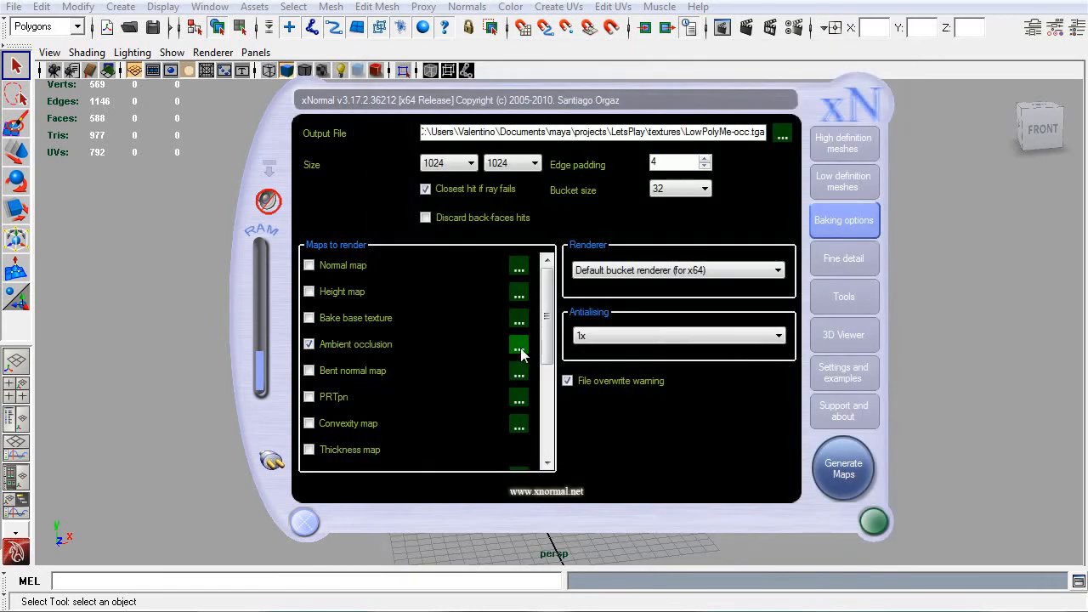
Step: Keep CosineSq distribution with attenuation 1, 0, 0 and re-bake, overwriting the occlusion texture
click(517, 344)
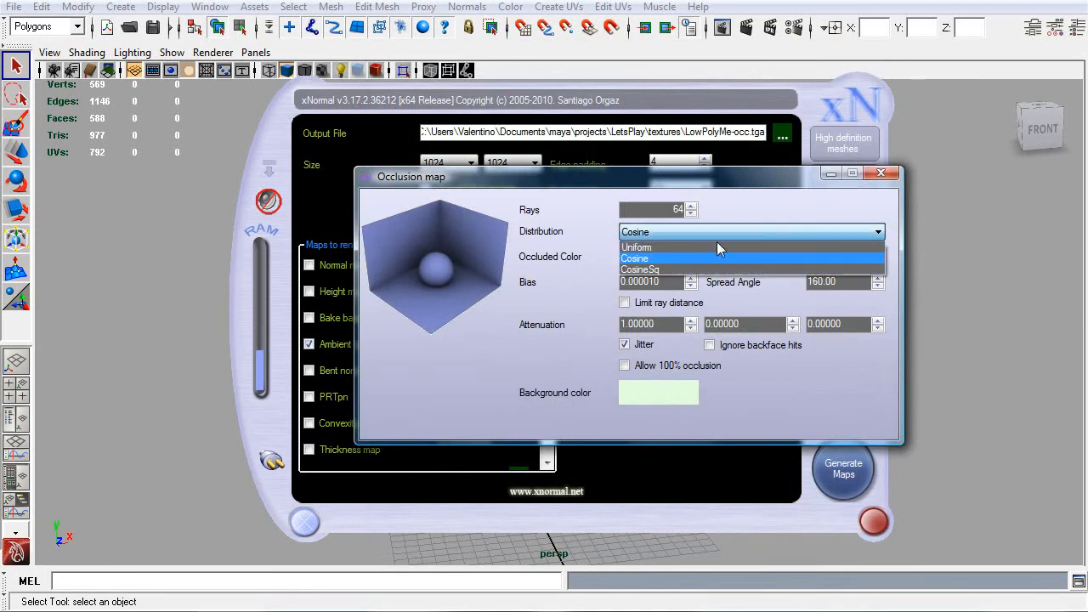
click(639, 268)
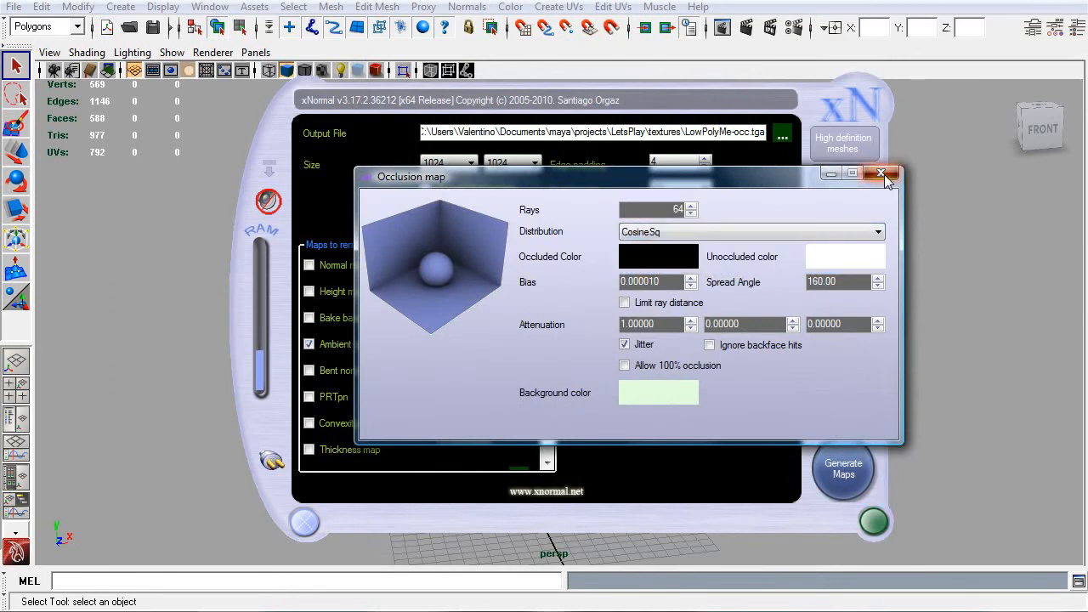
click(844, 468)
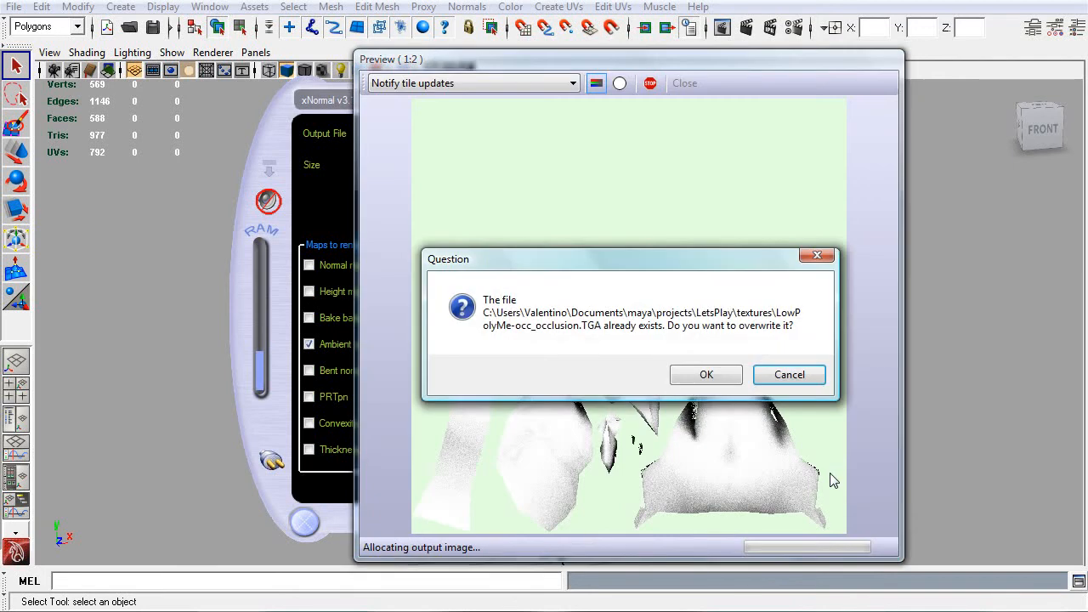
click(705, 376)
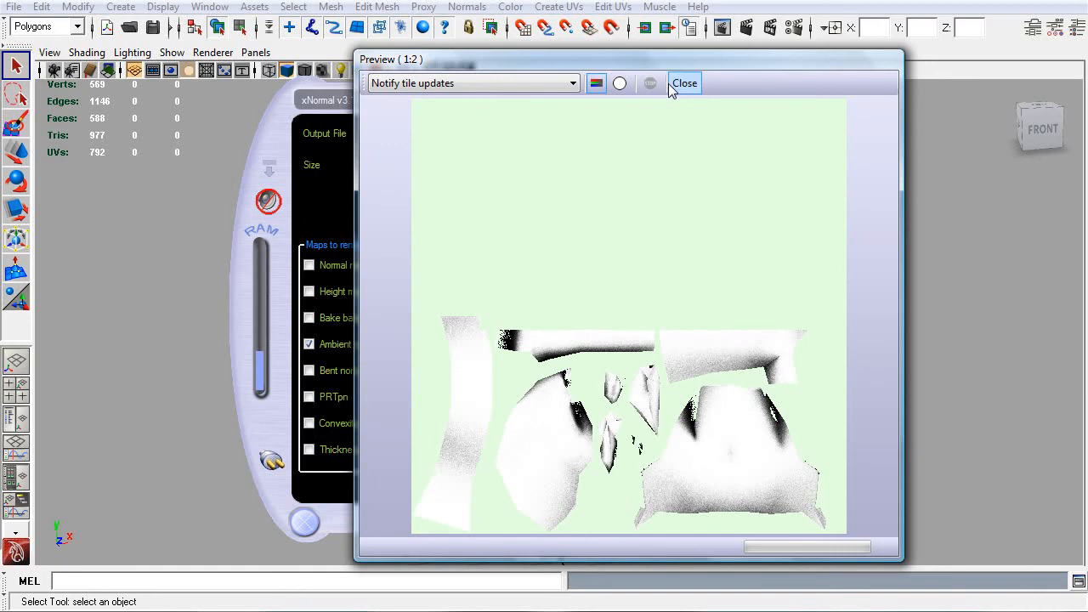
click(684, 81)
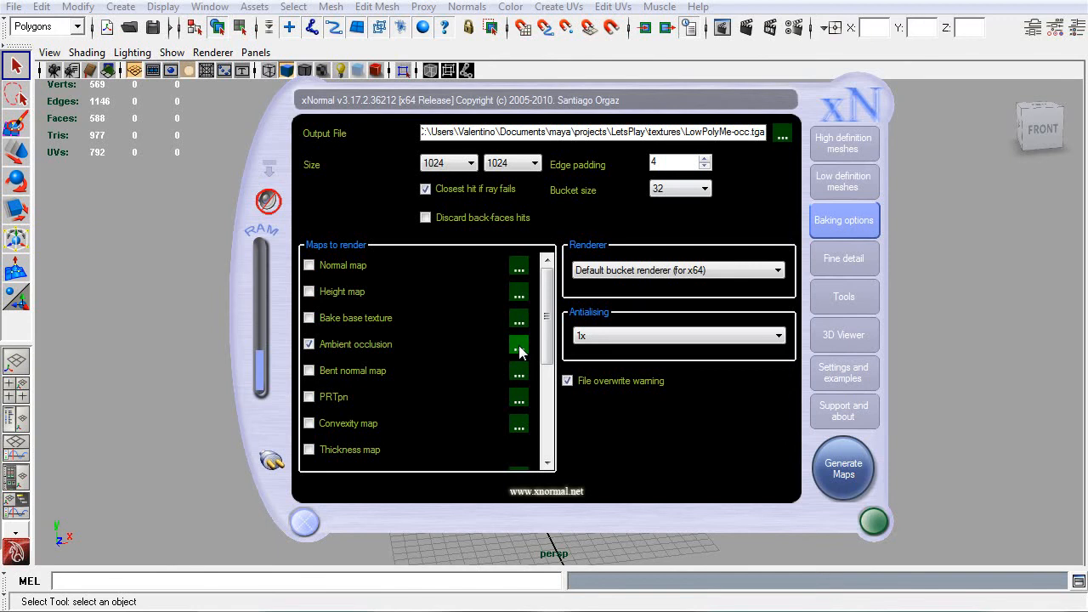
Step: Enable Limit ray distance and Ignore backface hits, and make the occluded colour dark grey
click(517, 343)
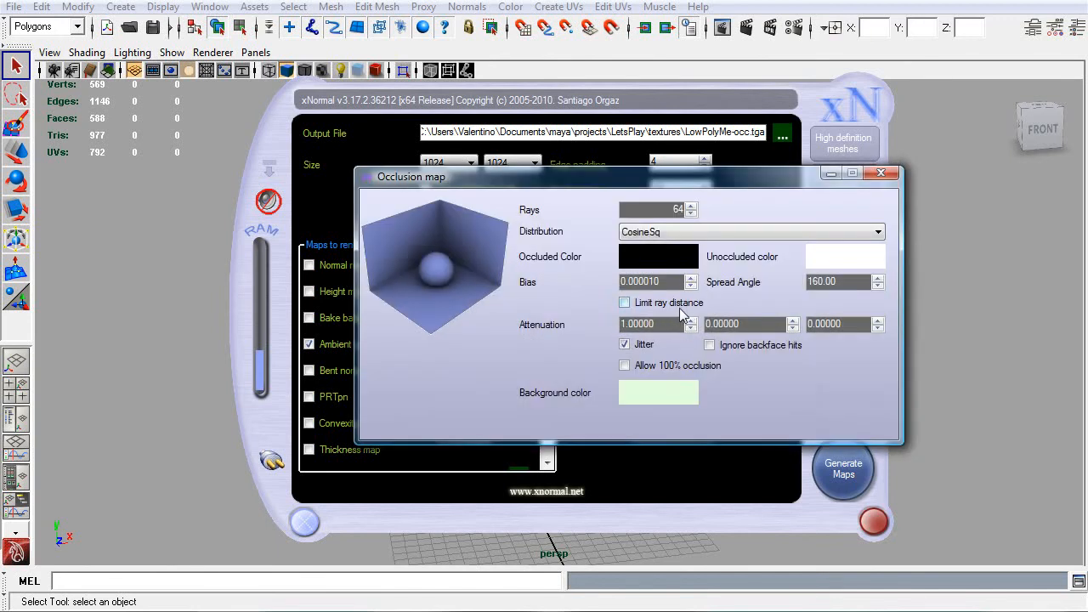
click(626, 303)
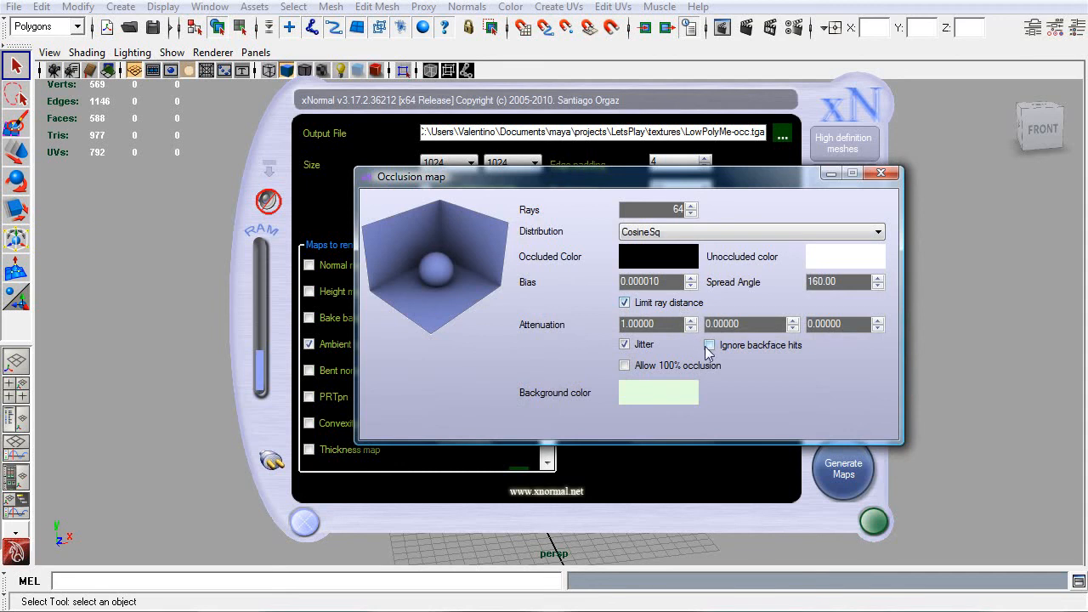
click(709, 346)
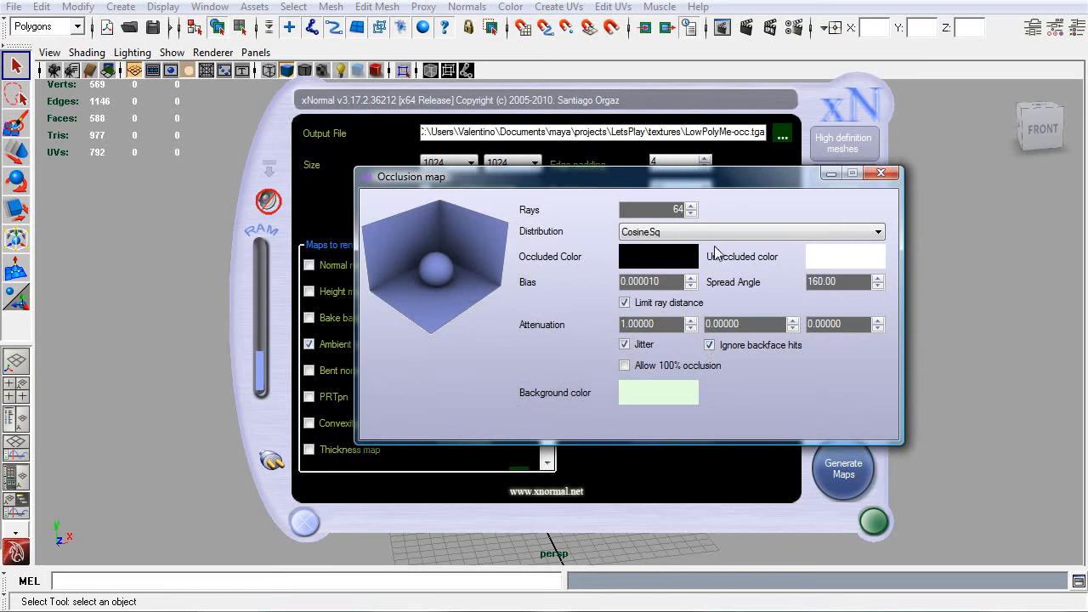
mouse_move(694, 262)
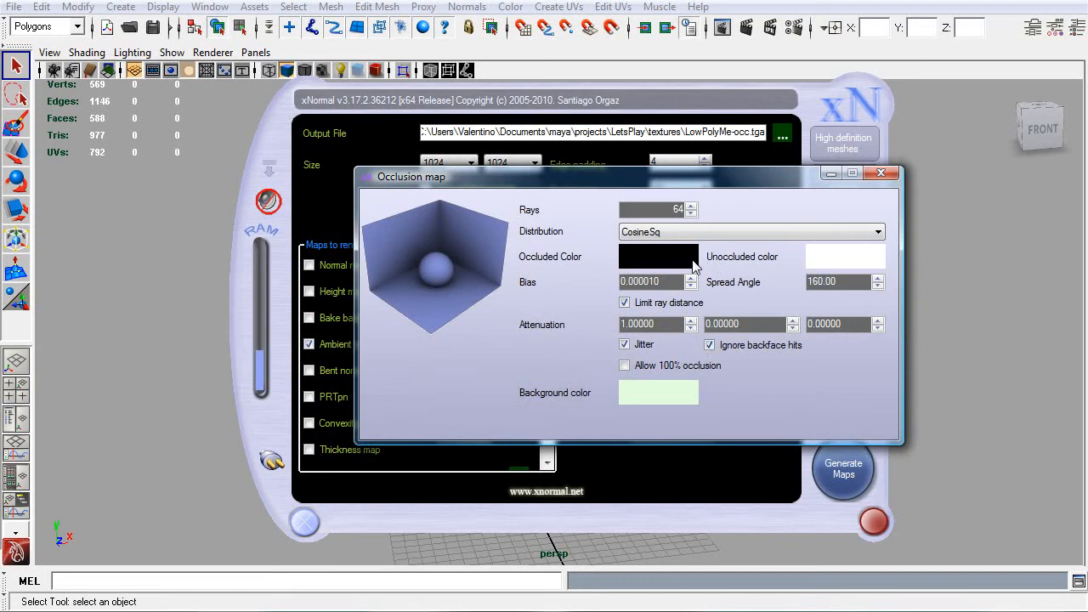
click(658, 256)
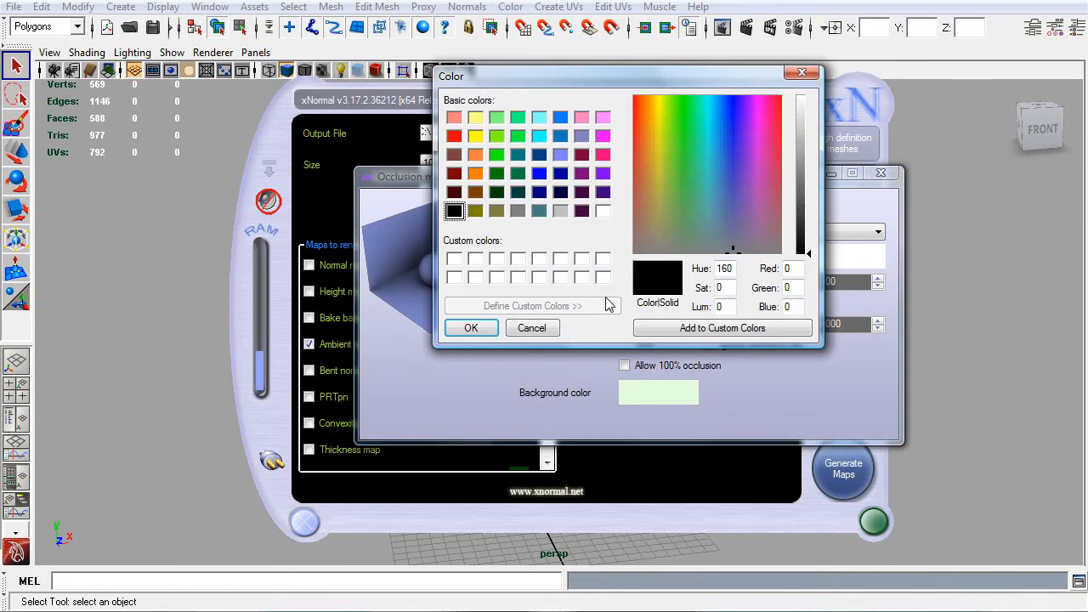
mouse_move(803, 75)
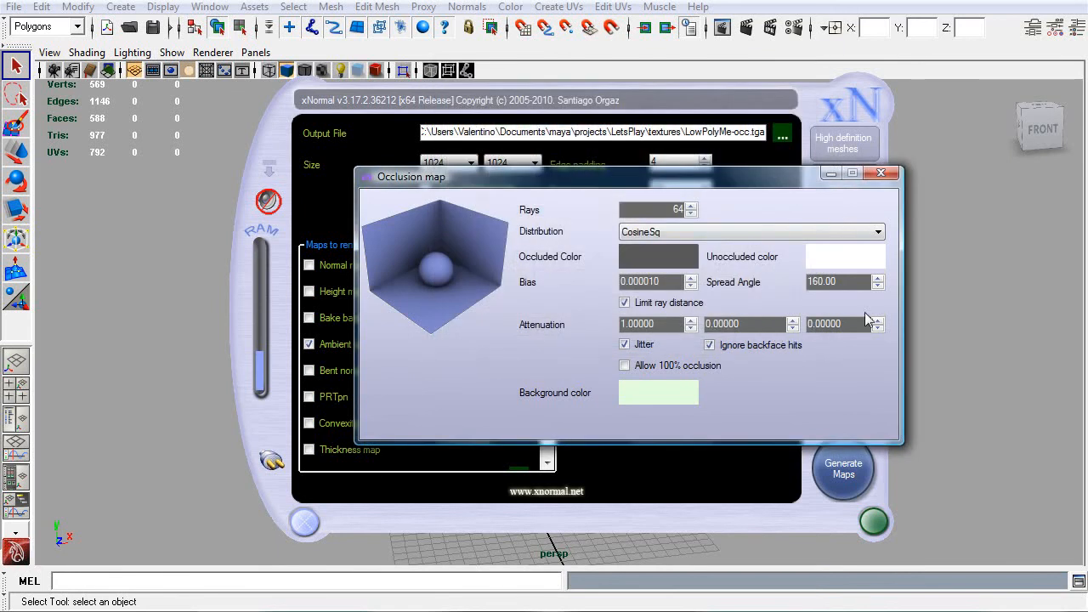
click(881, 173)
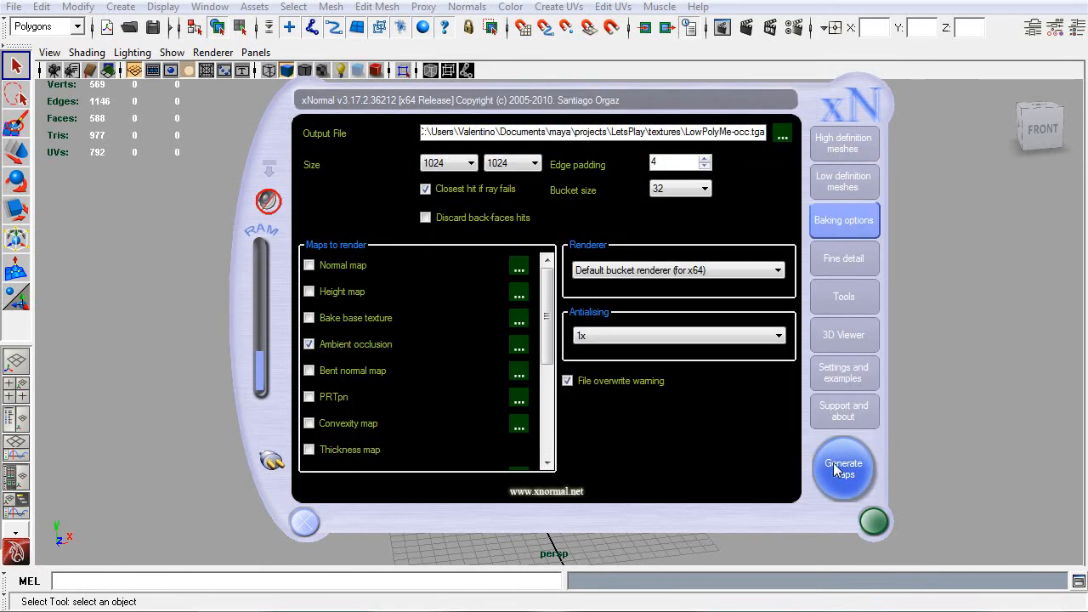
Step: Bake the maps with the new occlusion settings, overwriting the existing texture
click(843, 468)
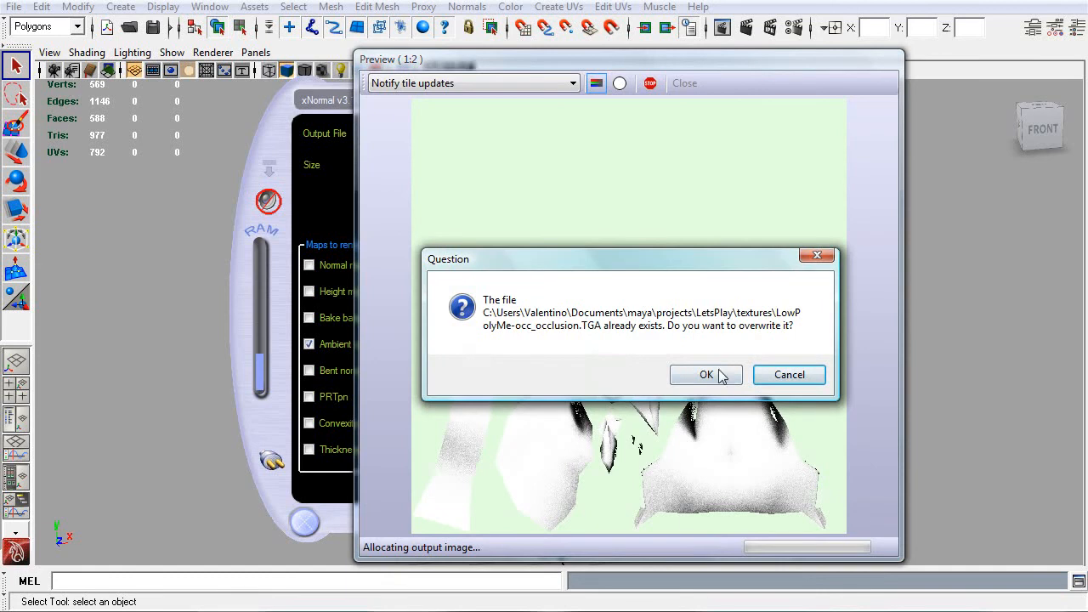
click(705, 376)
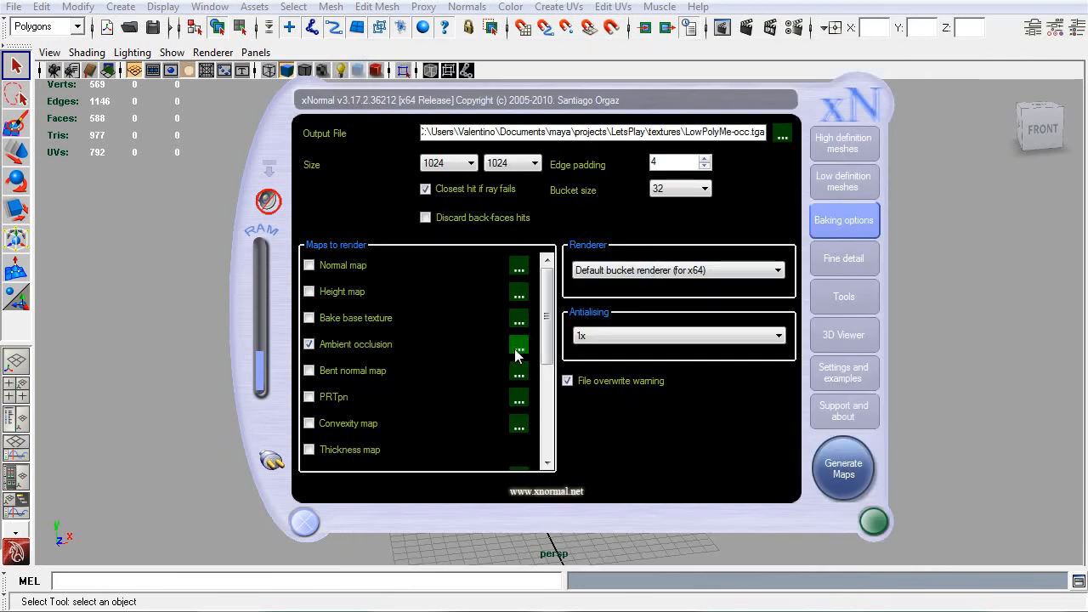
Step: Review the occlusion settings and bake again with the grey occluded colour, overwriting the TGA
click(517, 344)
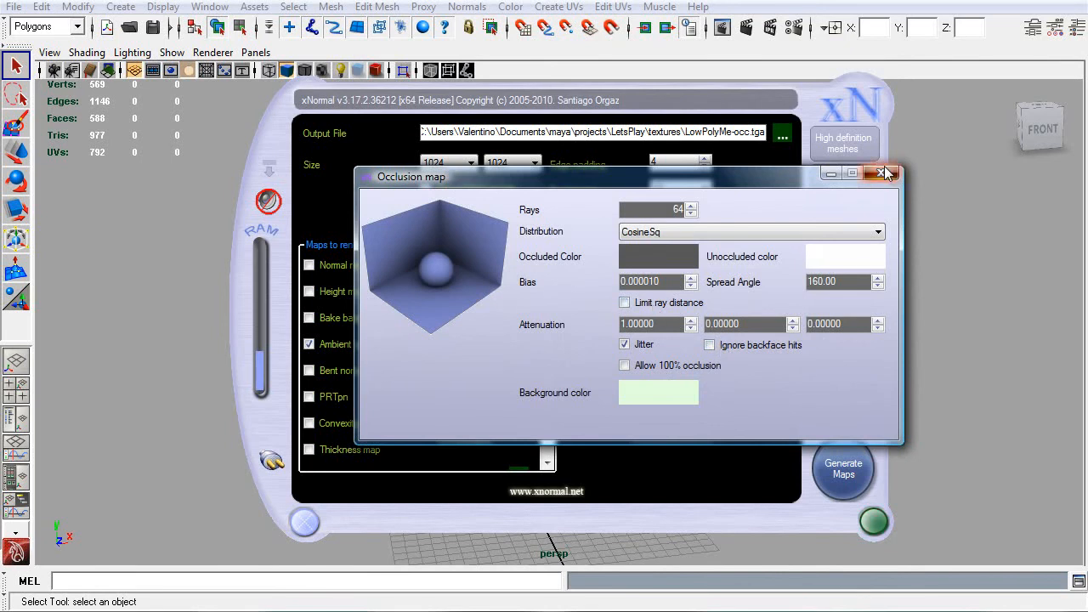
click(844, 467)
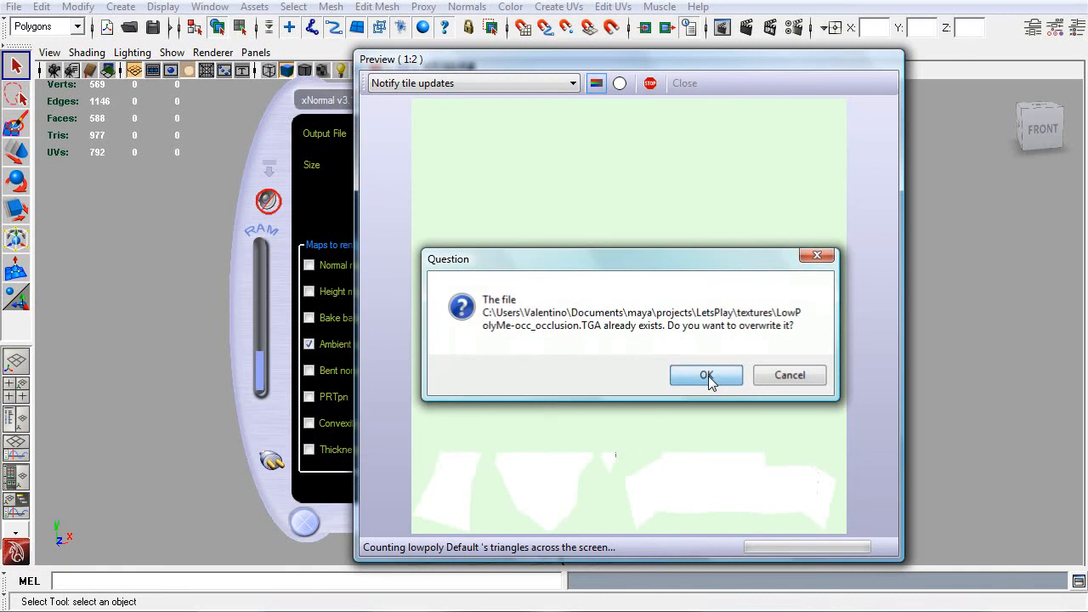
click(706, 376)
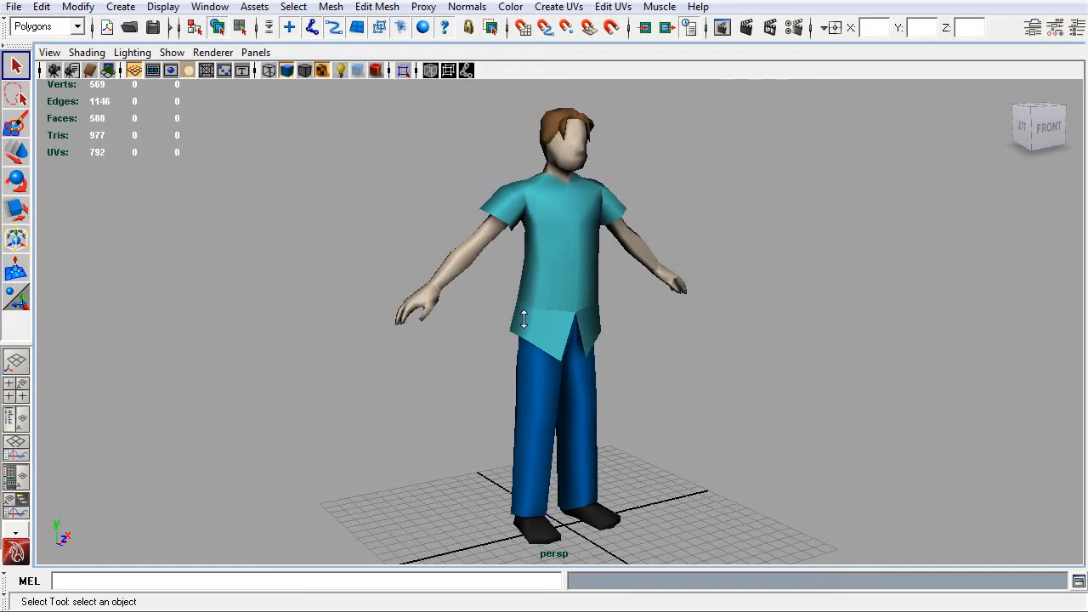
click(170, 51)
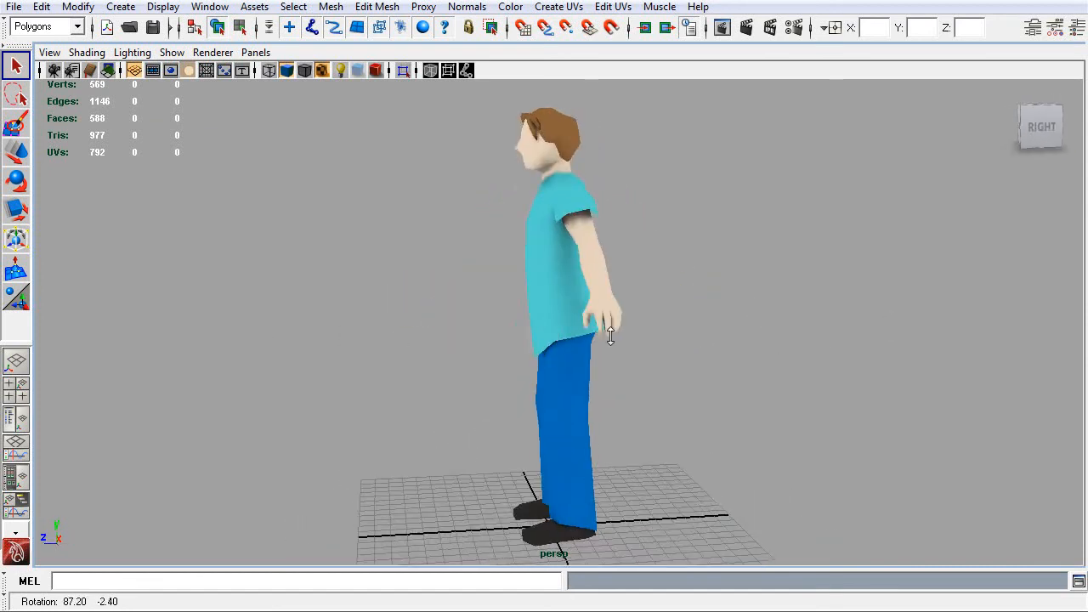
drag(611, 337, 808, 334)
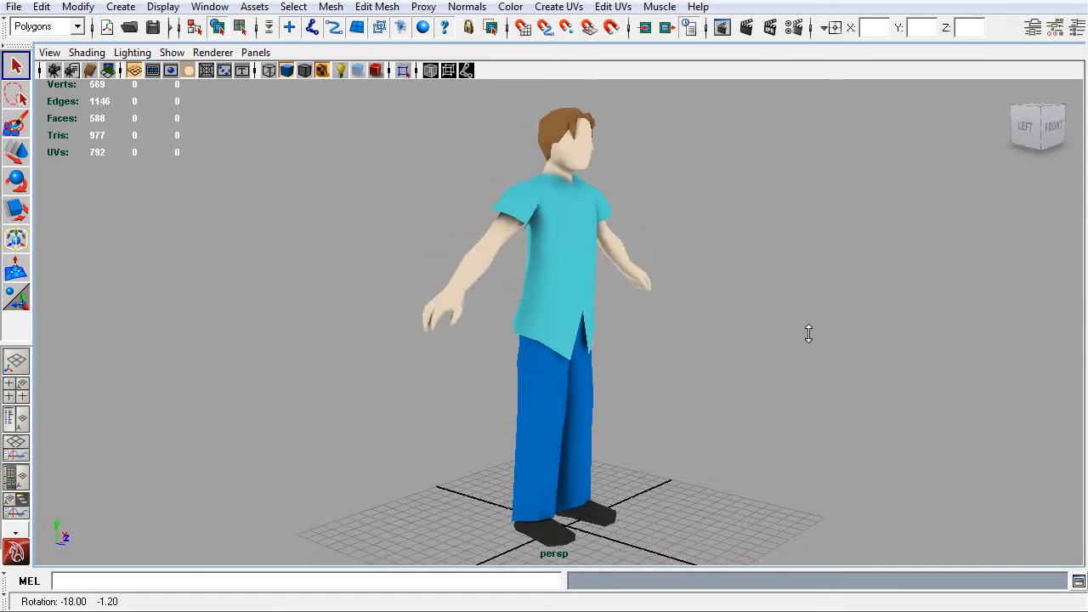
drag(809, 333, 292, 352)
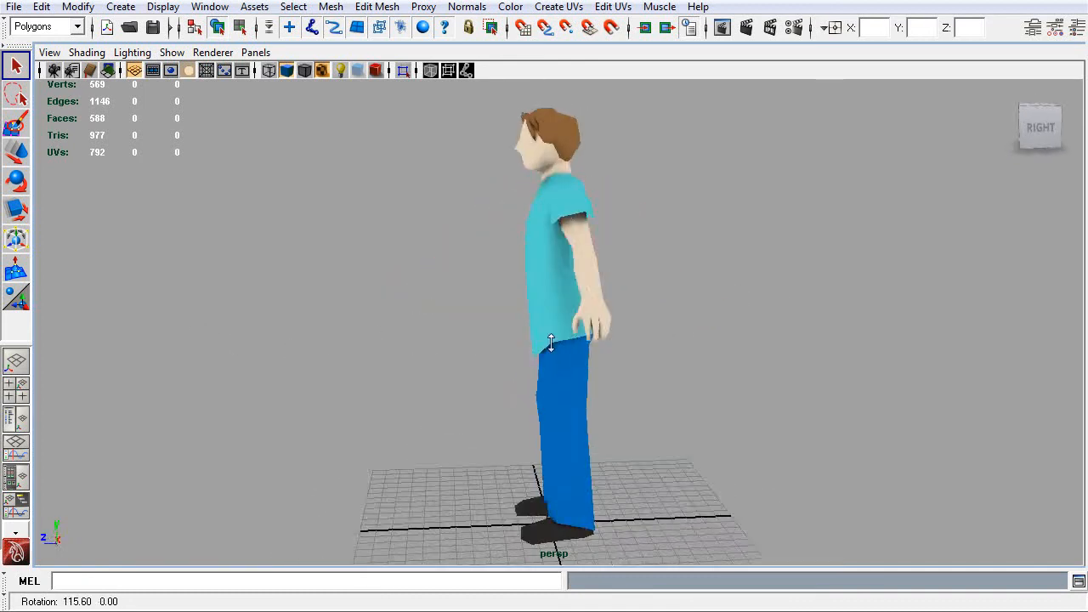
drag(551, 343, 830, 351)
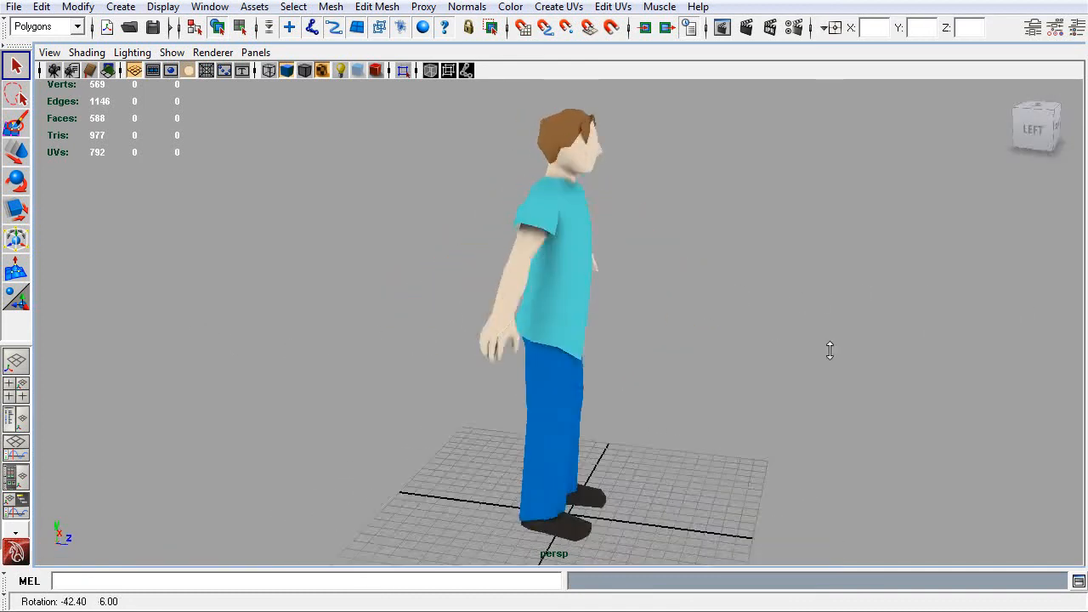
drag(830, 350, 563, 239)
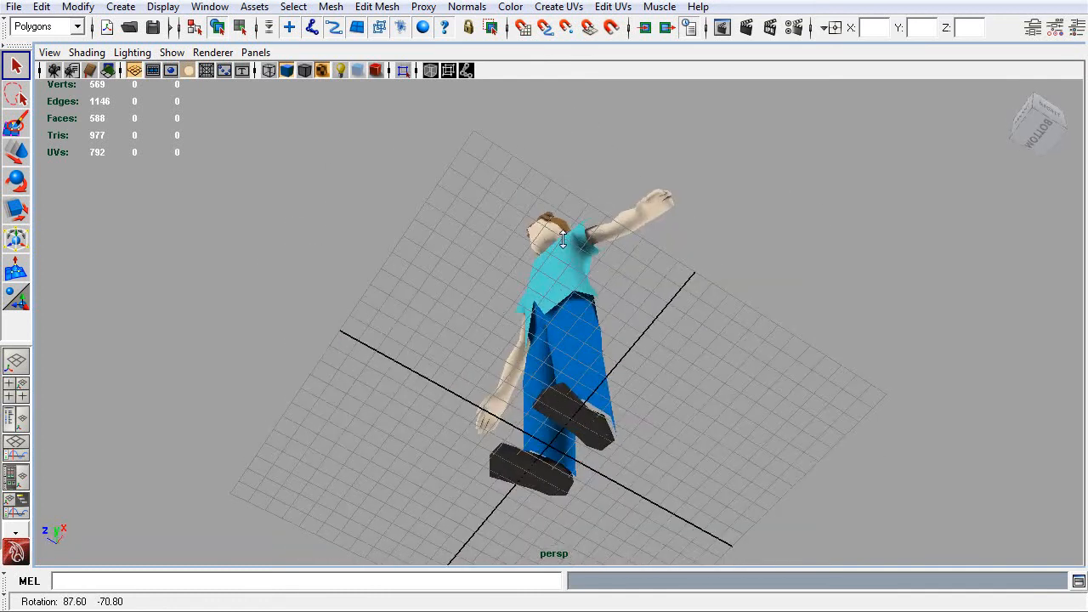
drag(561, 238, 429, 296)
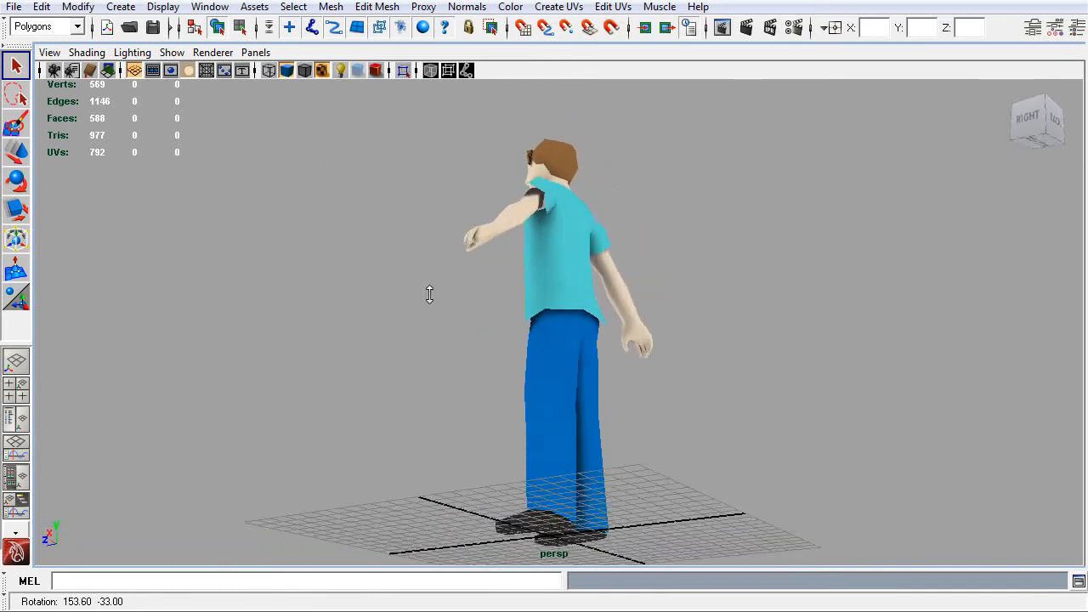
click(86, 51)
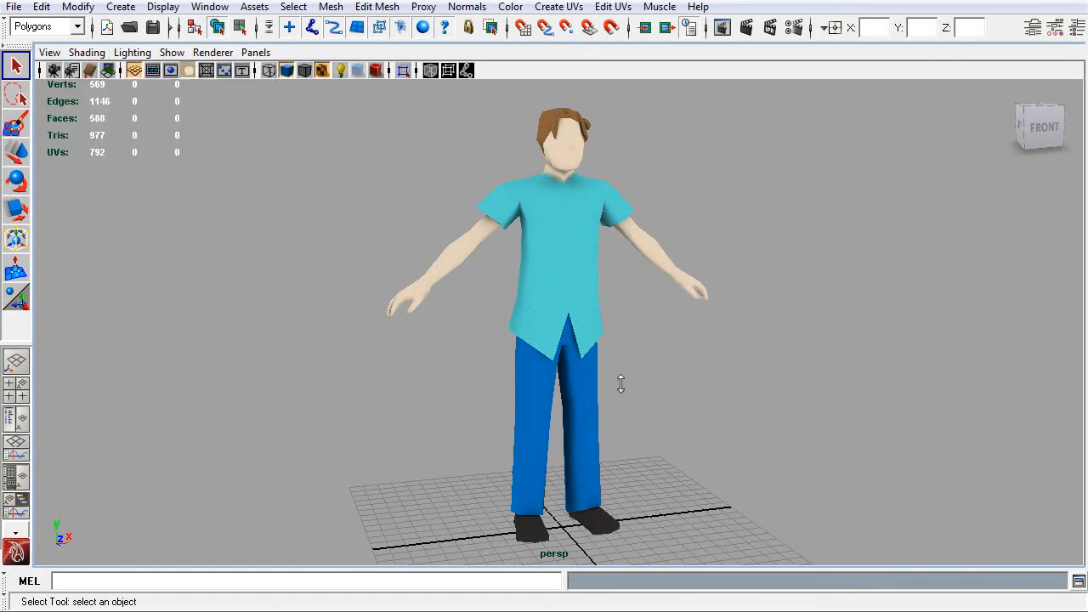
drag(620, 385, 420, 337)
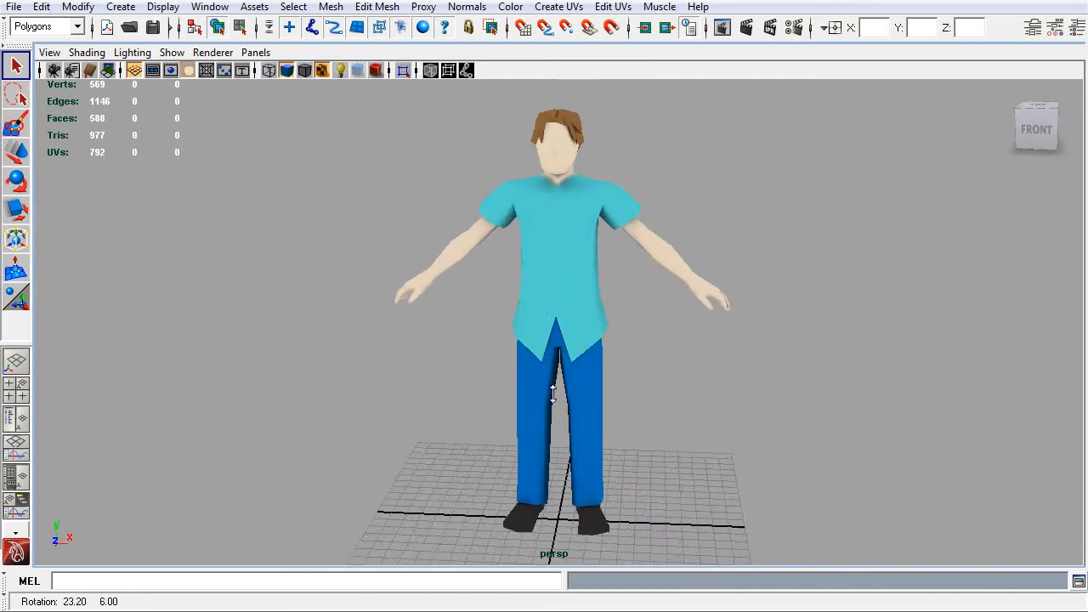
drag(552, 391, 637, 310)
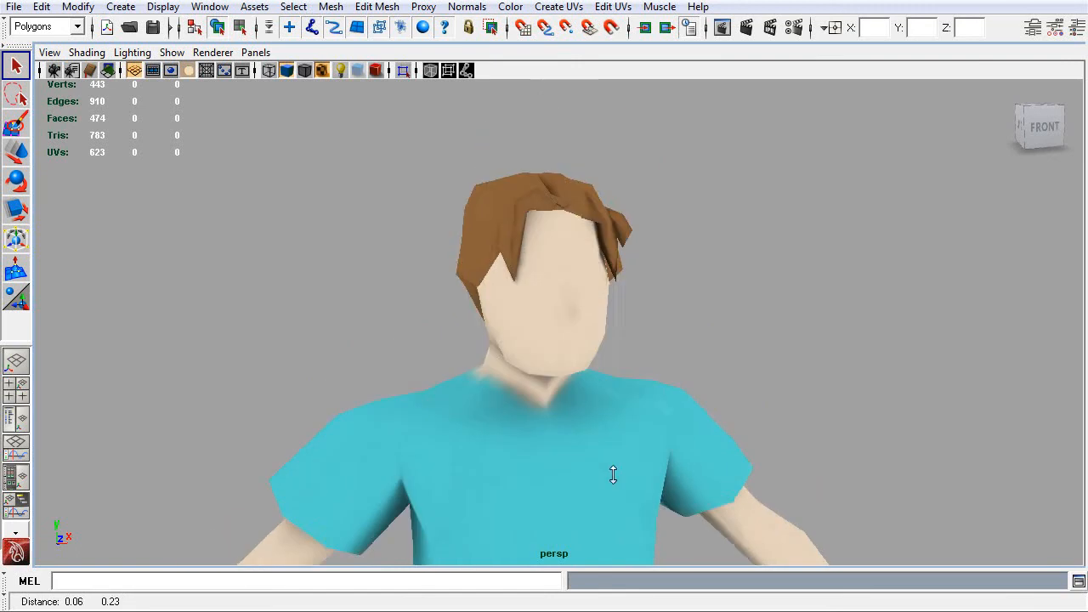
drag(612, 474, 286, 445)
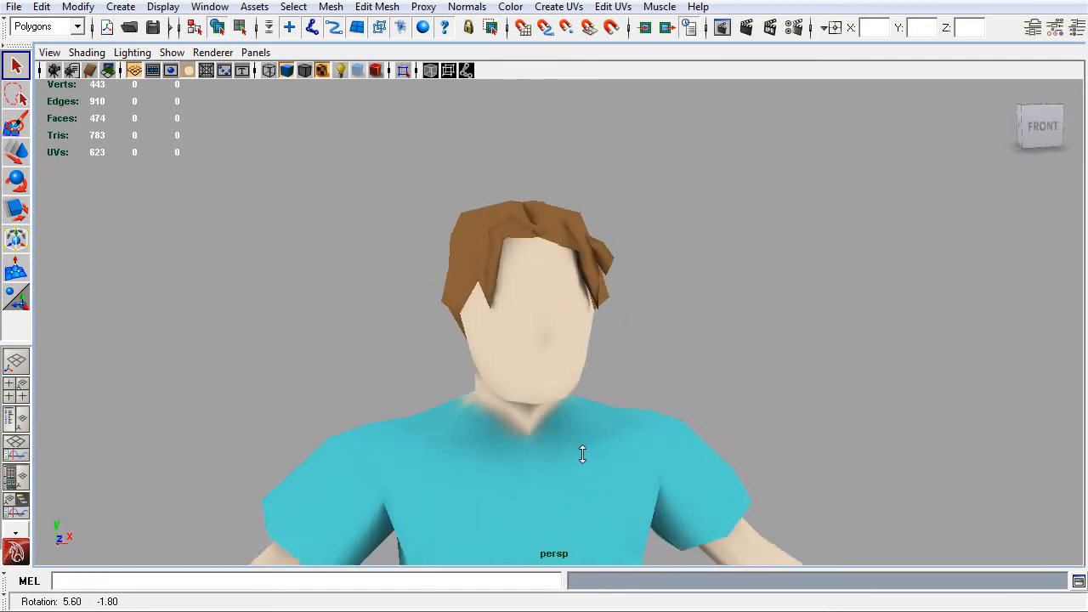
drag(582, 454, 506, 437)
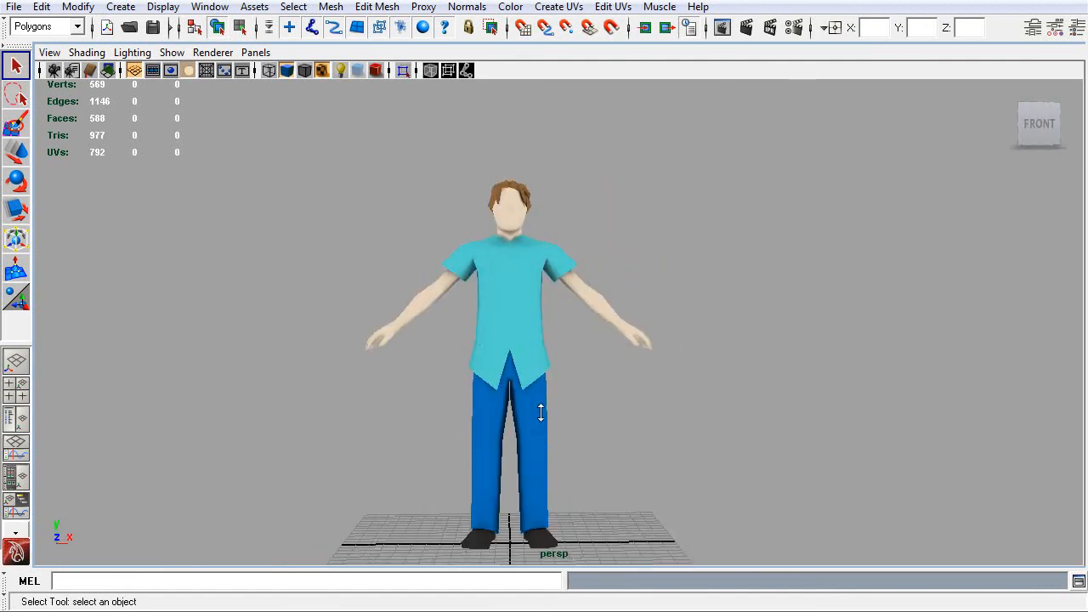
drag(540, 413, 629, 369)
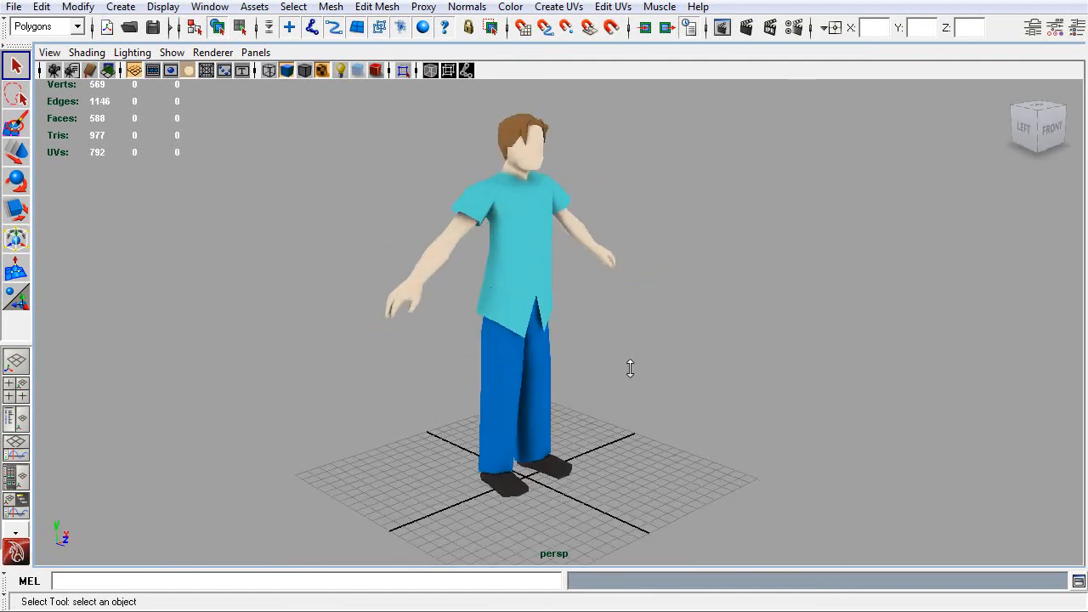
drag(629, 369, 405, 357)
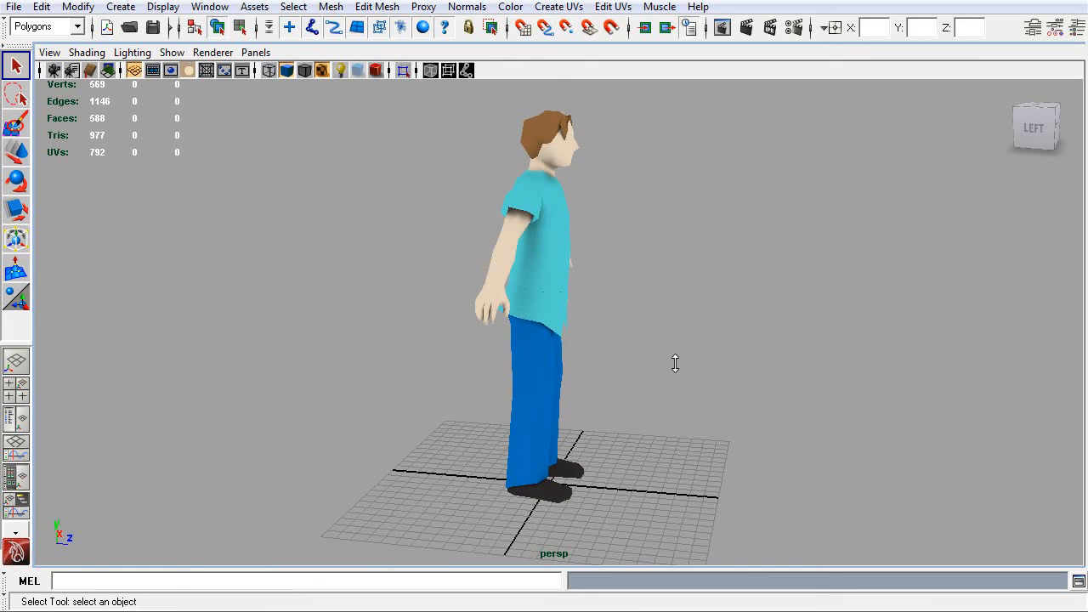
mouse_move(687, 336)
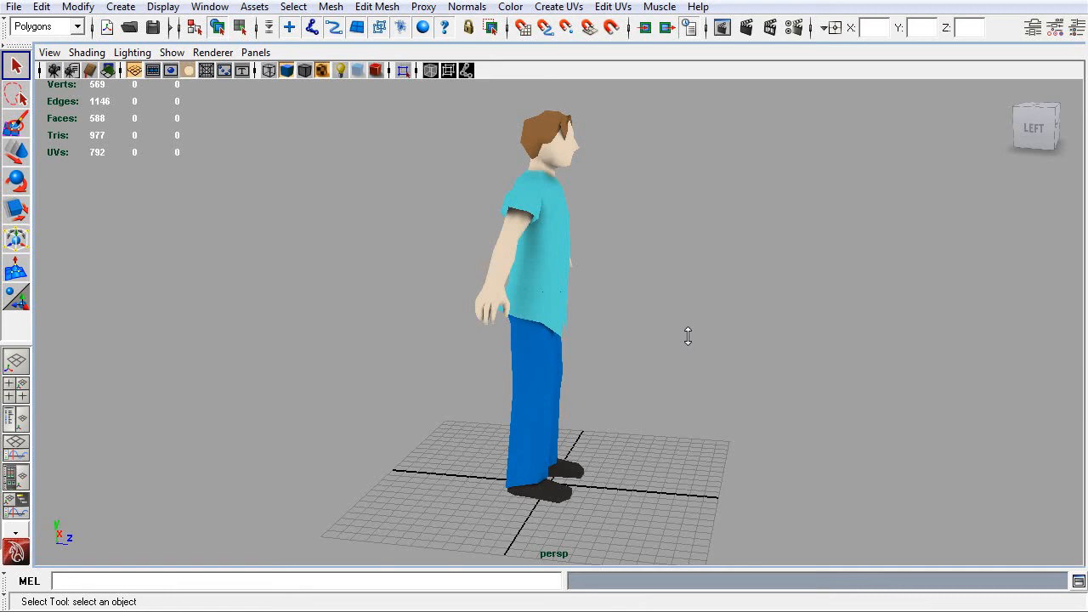
mouse_move(696, 334)
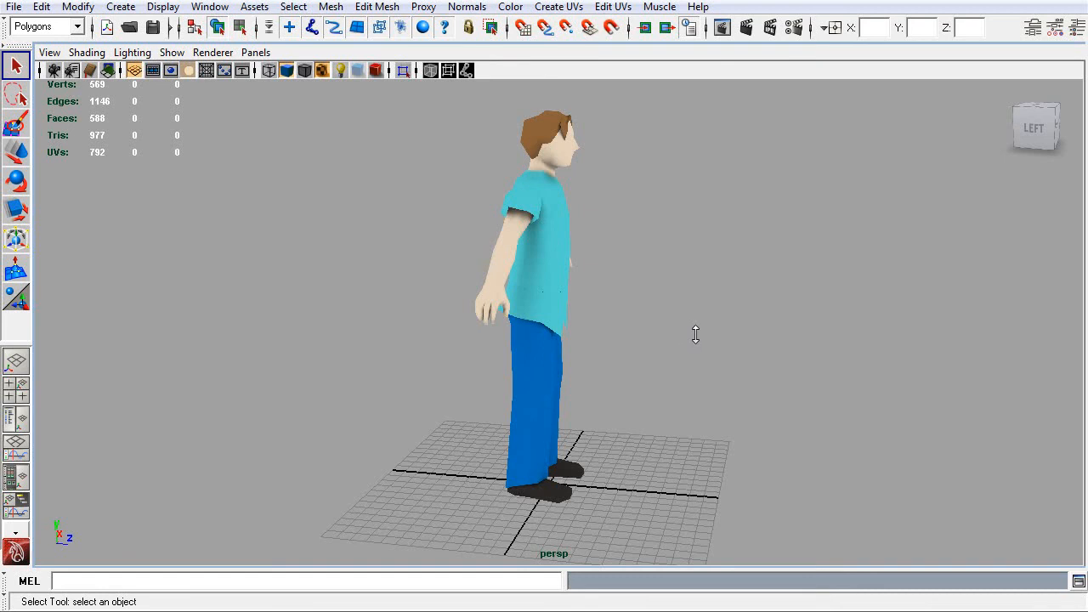